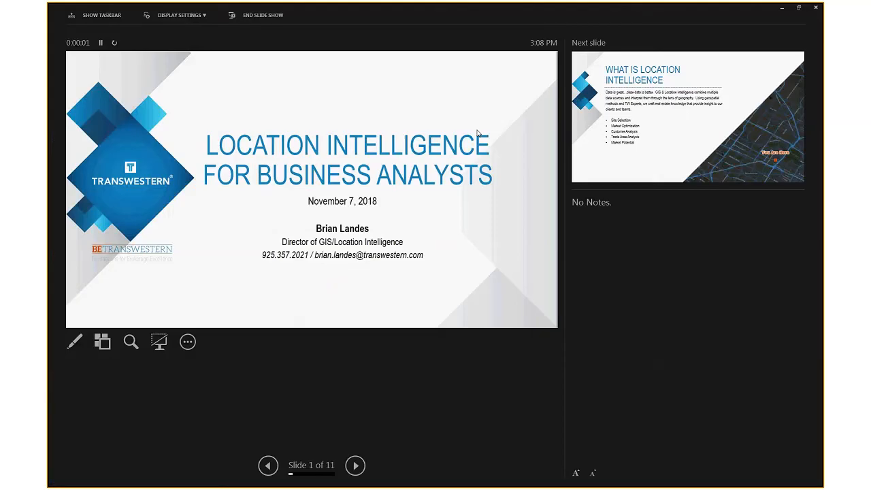
mouse_move(503, 340)
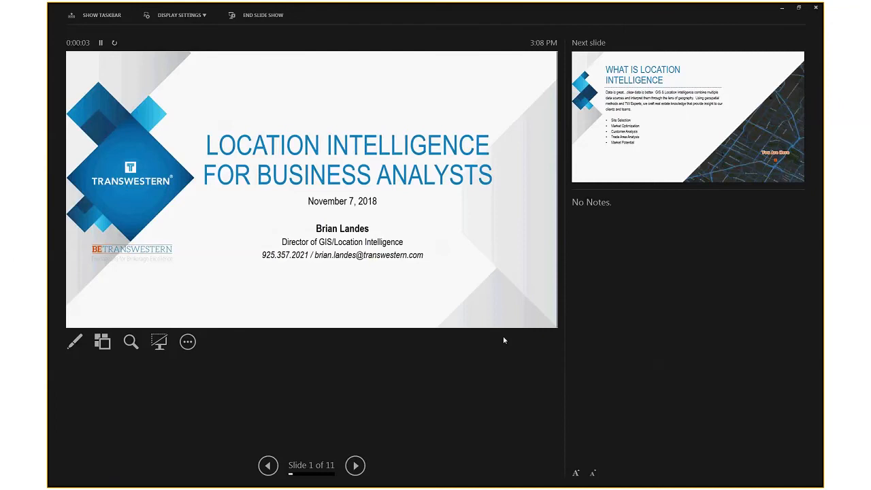
mouse_move(379, 224)
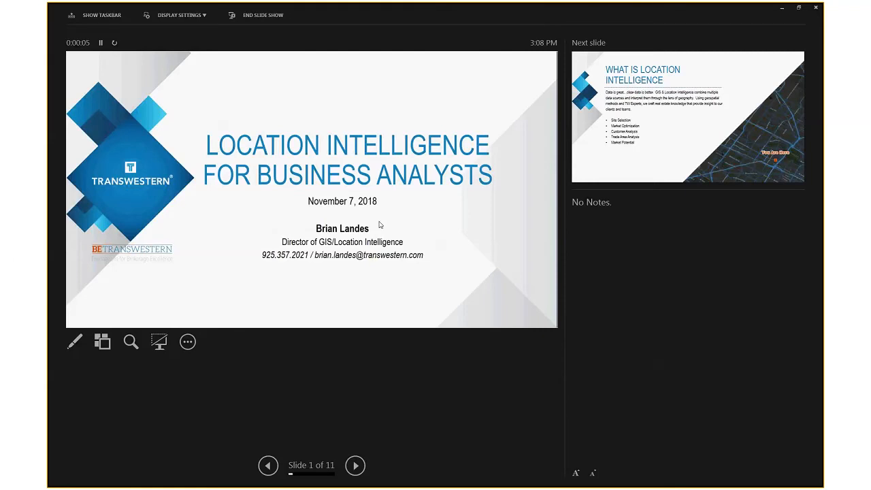
- Advance the slideshow to slide 2, What Is Location Intelligence
click(354, 465)
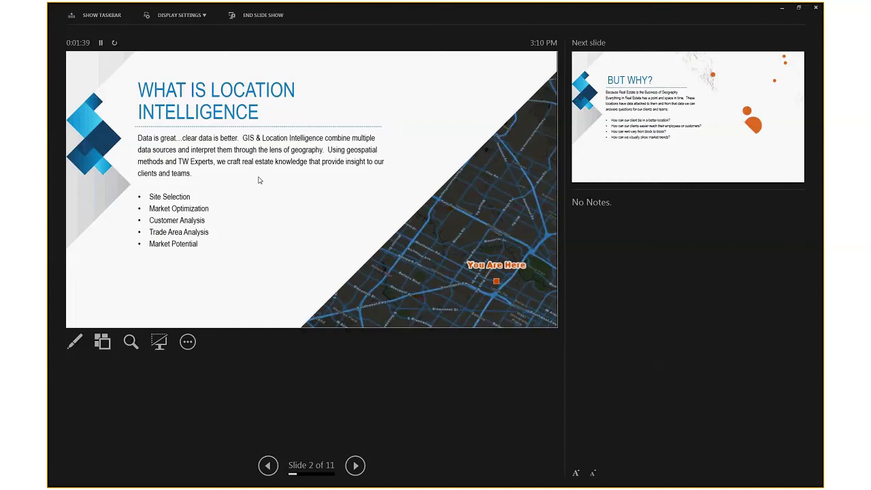
- Advance the slideshow to slide 3, But Why?, with the client questions
click(354, 465)
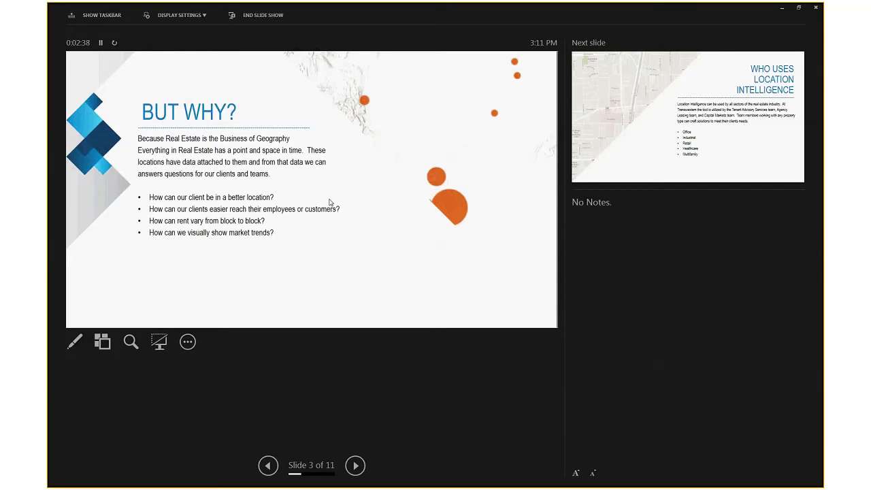
- Advance to slide 4, Who Uses Location Intelligence, listing the real estate sectors
click(354, 465)
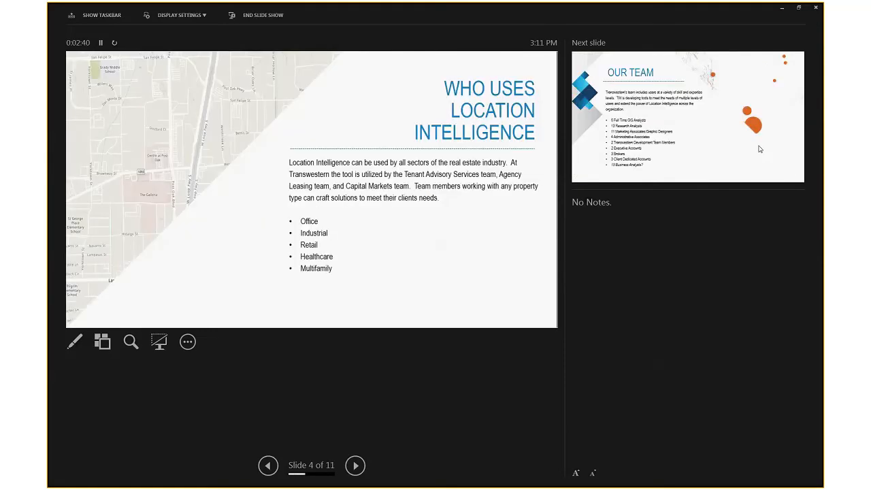
mouse_move(504, 109)
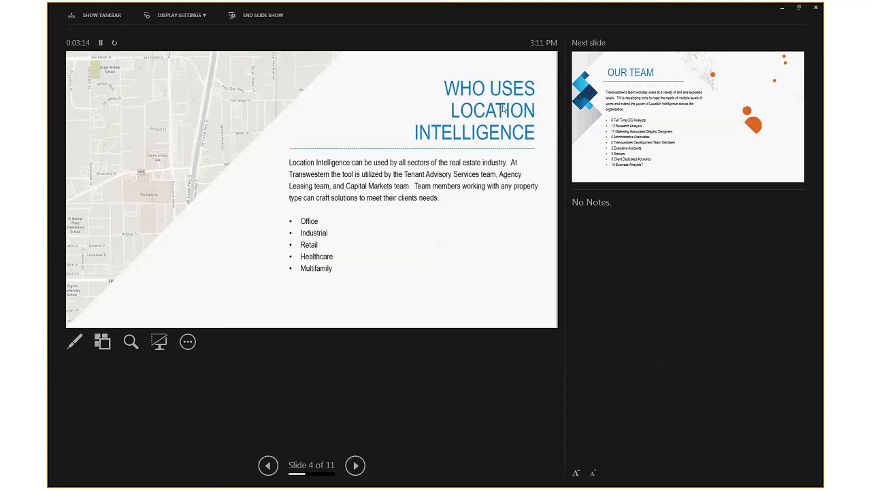
- Advance to slide 5, Our Team, with the team headcount list
click(354, 466)
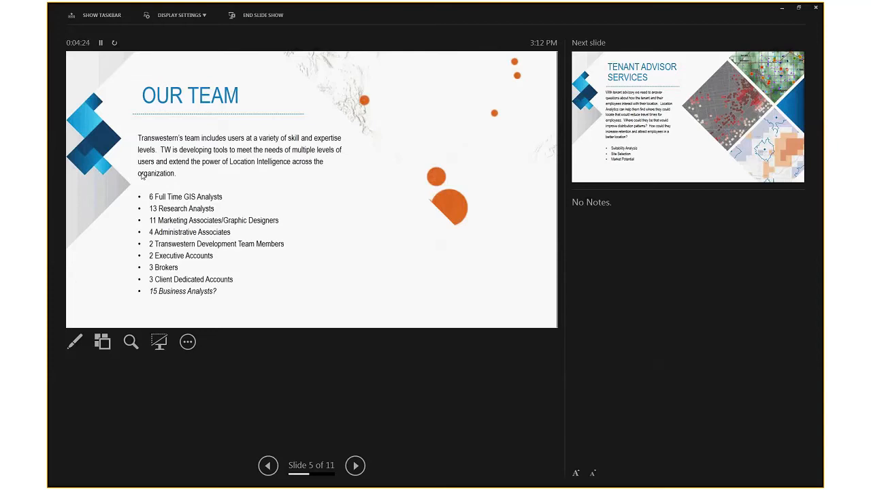
mouse_move(591, 141)
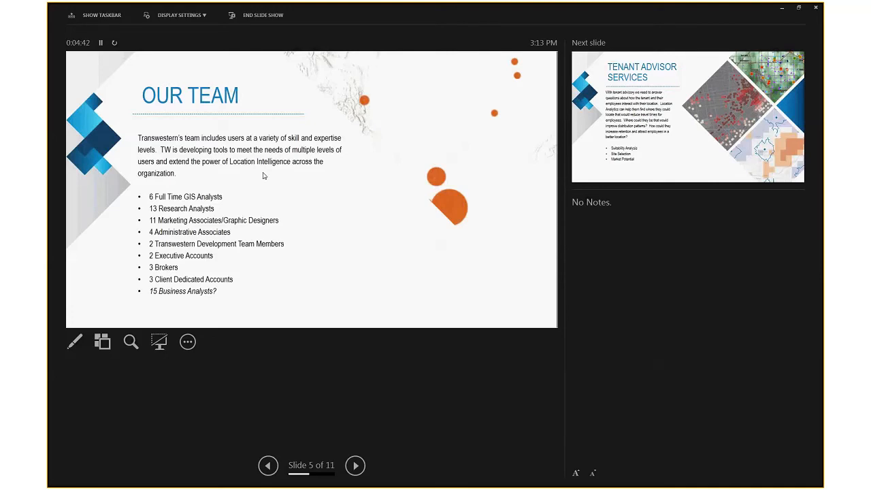
- Advance to slide 6, Tenant Advisor Services, with its map images
click(354, 465)
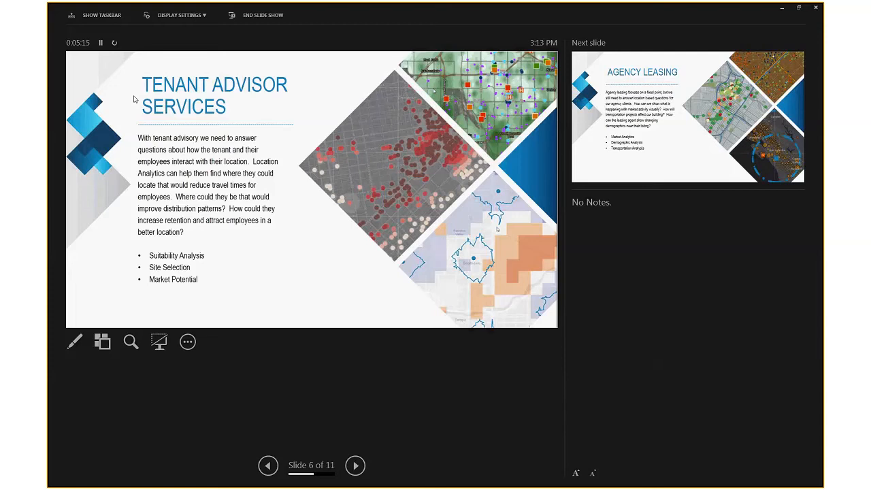
- Advance through slide 7, Agency Leasing, to slide 8, Capital Markets
click(354, 465)
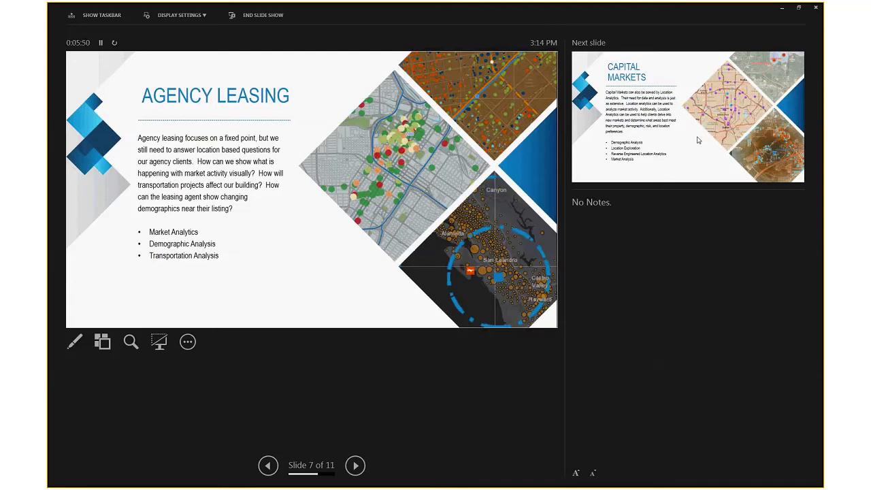
click(353, 465)
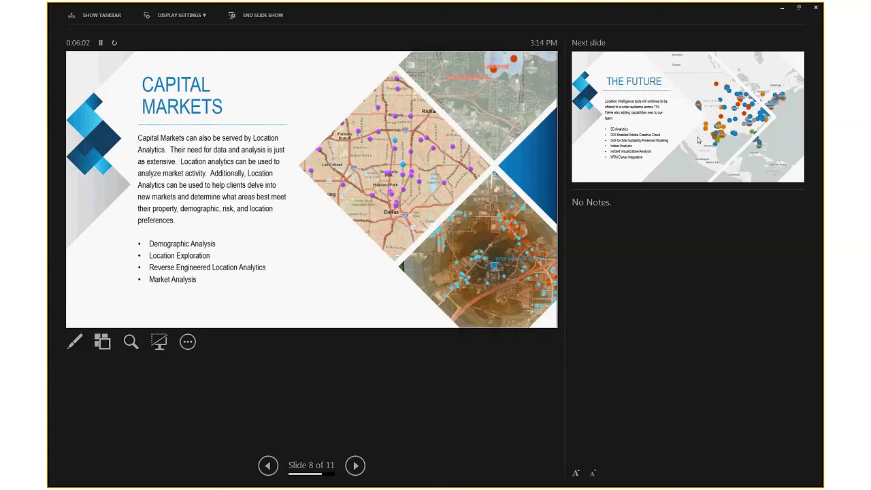
- End the slide show and return to the editing view on the title slide
click(353, 465)
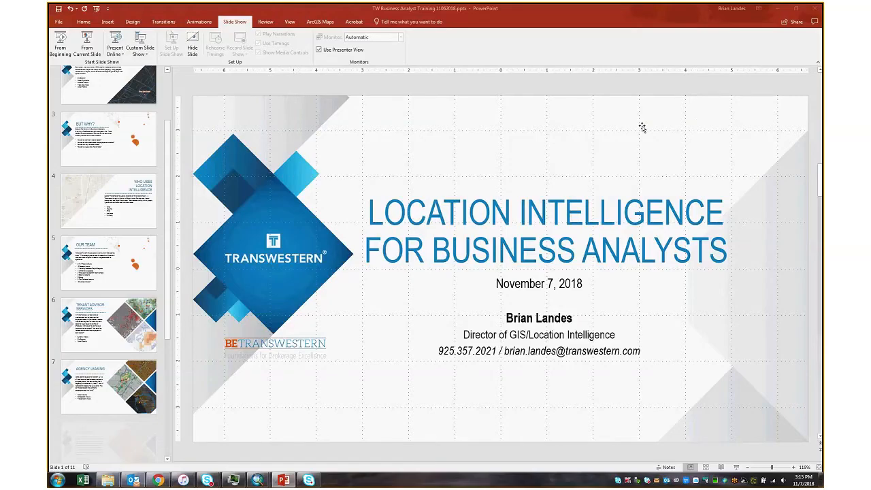
- Bring the browser with the story map forward and maximize it over PowerPoint
click(108, 348)
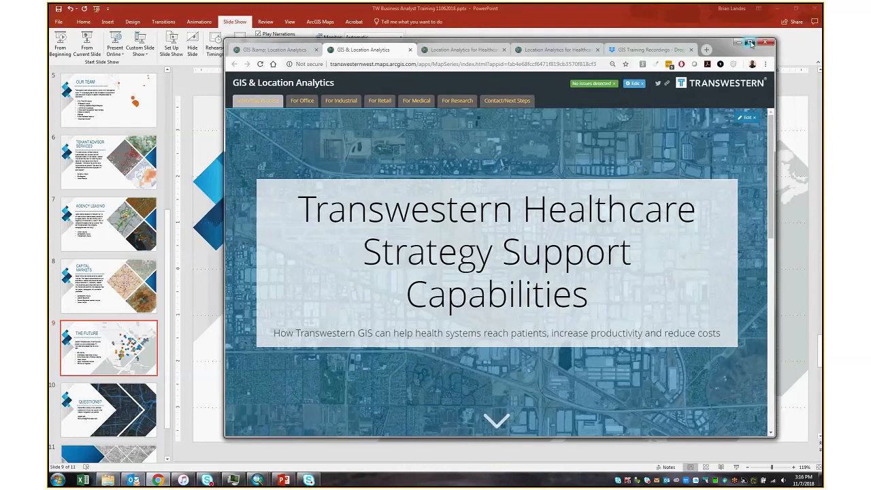
click(749, 43)
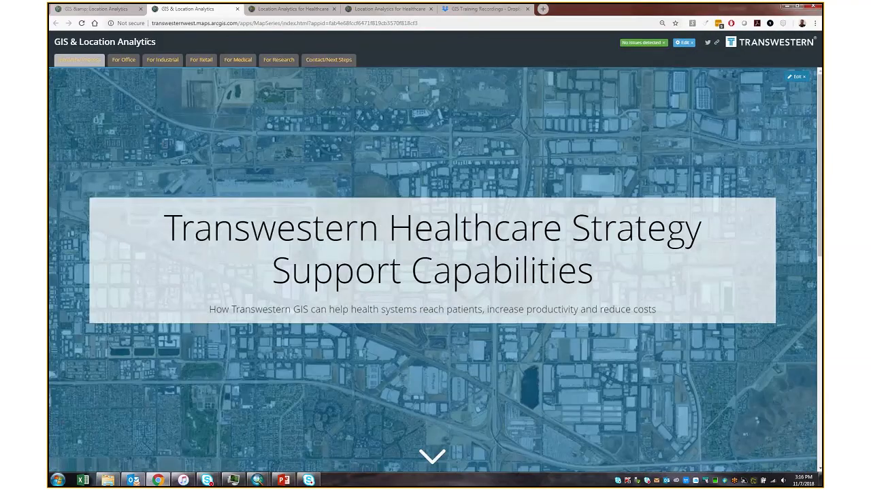
- Move past the story map introduction into its For Office section
scroll(down, 3)
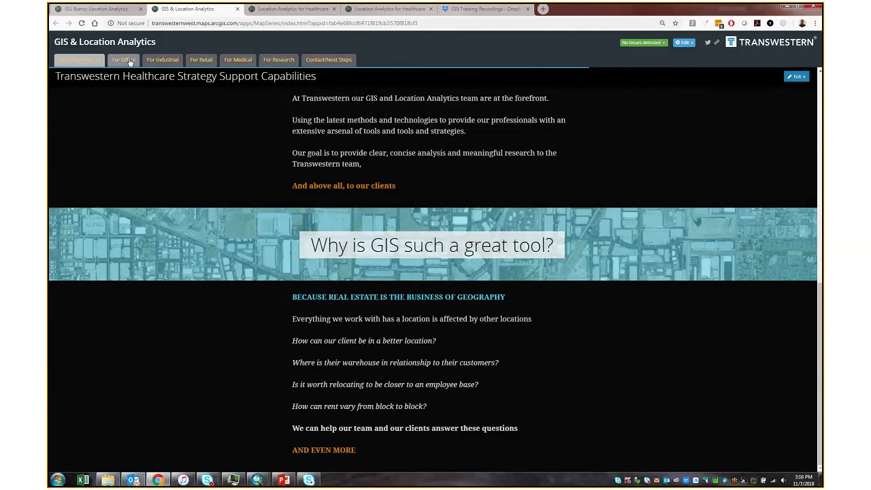
click(122, 60)
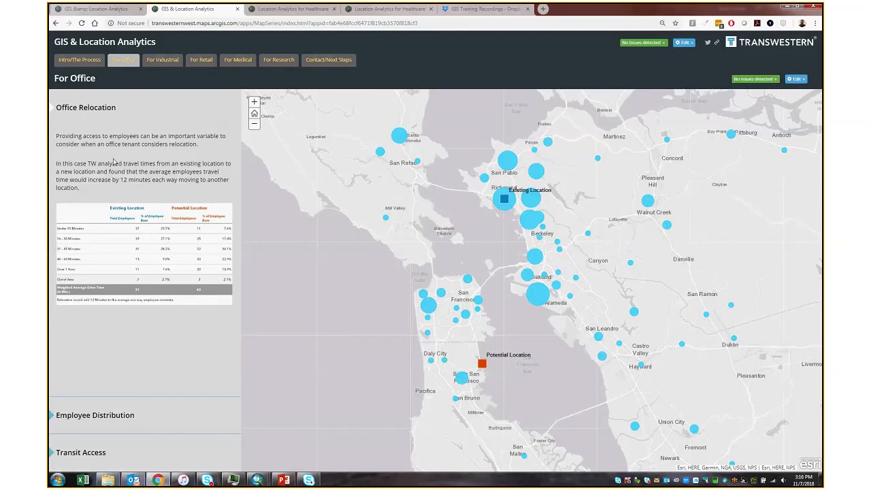
mouse_move(517, 210)
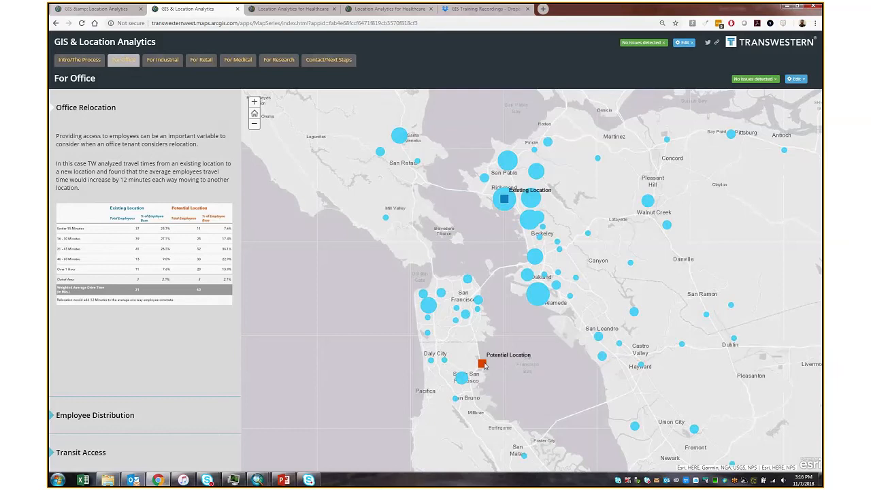
mouse_move(494, 368)
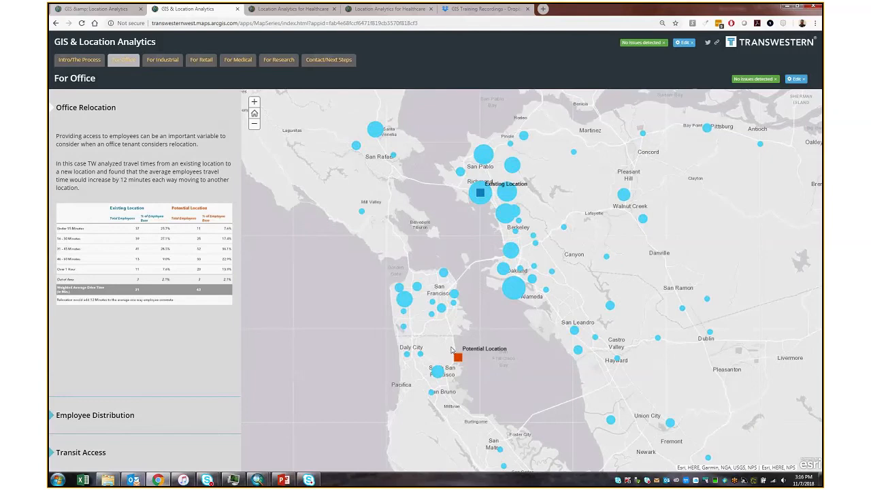
mouse_move(444, 338)
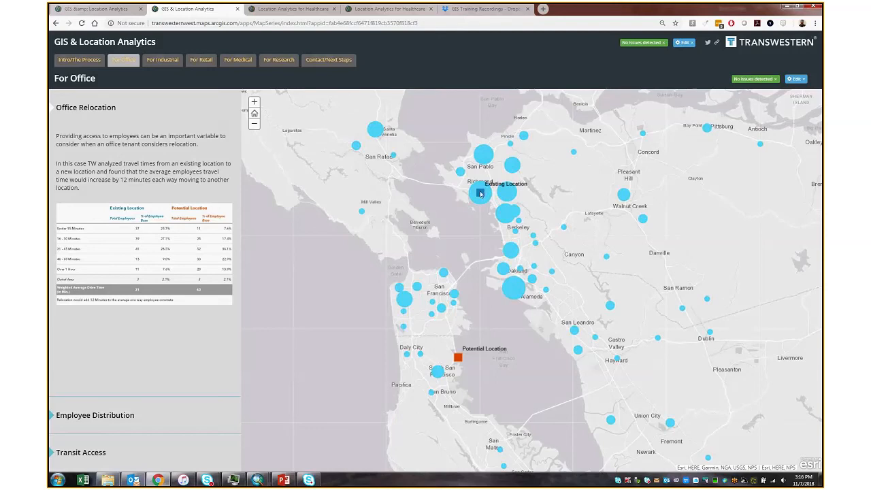
mouse_move(297, 144)
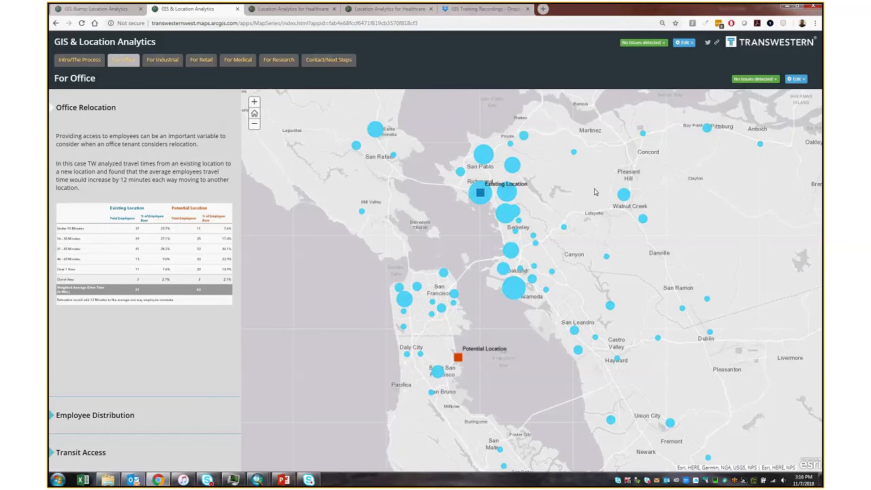
mouse_move(476, 185)
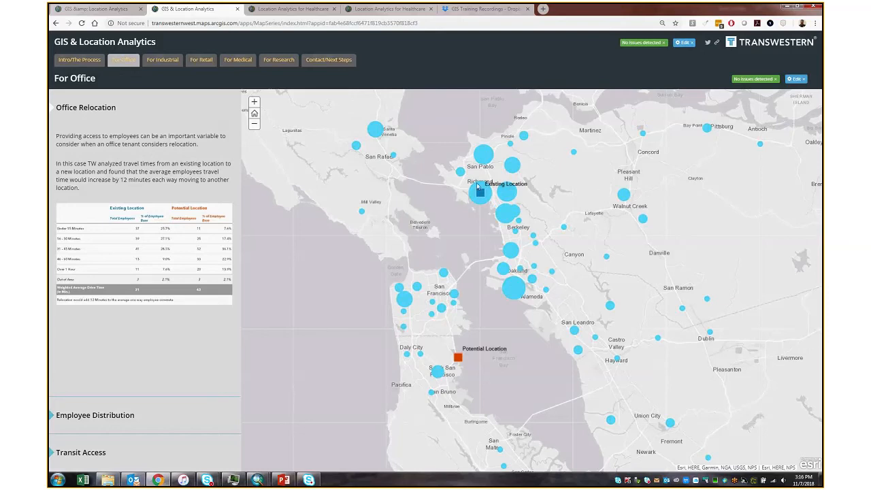
mouse_move(332, 219)
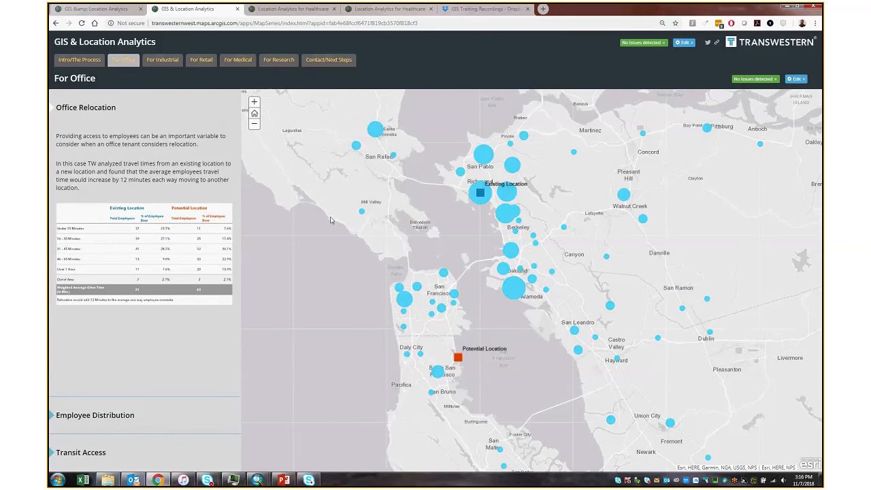
mouse_move(471, 240)
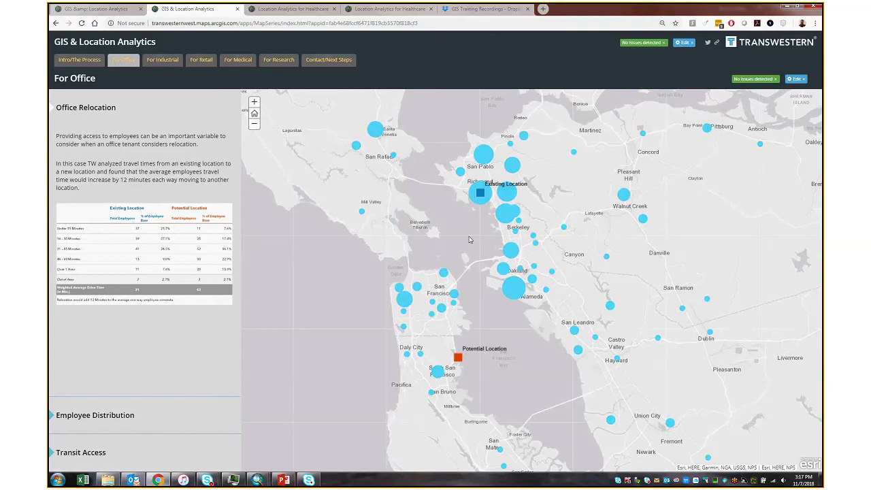
mouse_move(406, 144)
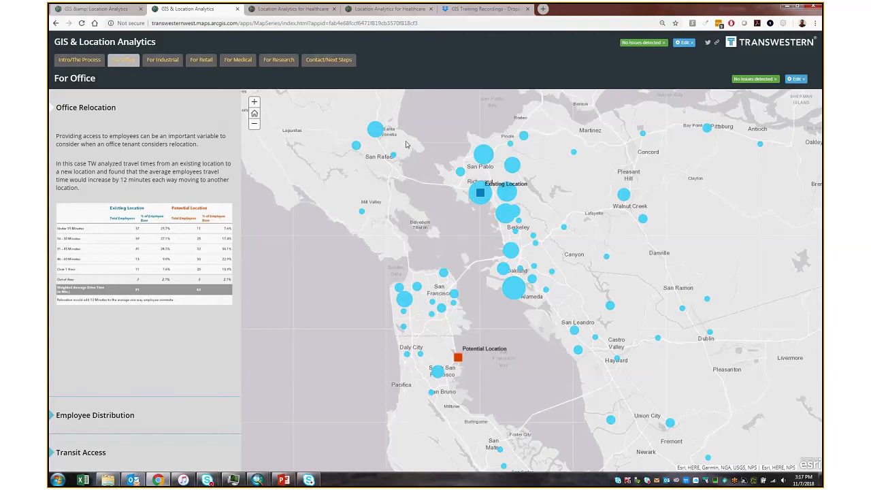
- Show the Employee Distribution panel with the employee density map by zip code
click(95, 415)
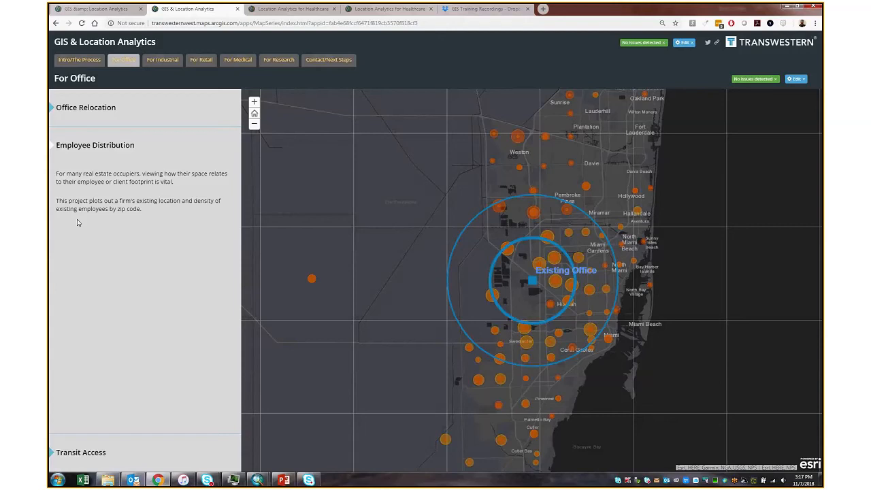
mouse_move(75, 245)
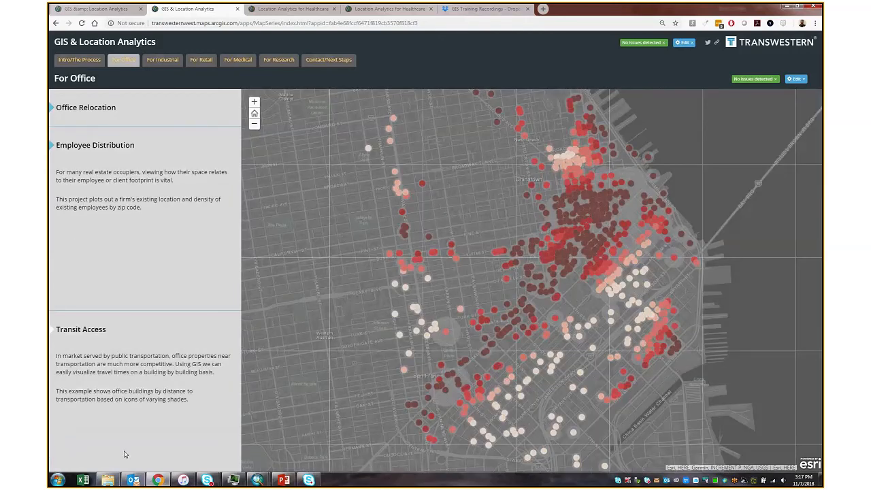
- Show the Transit Access section with San Francisco offices shaded by distance to transit
click(95, 144)
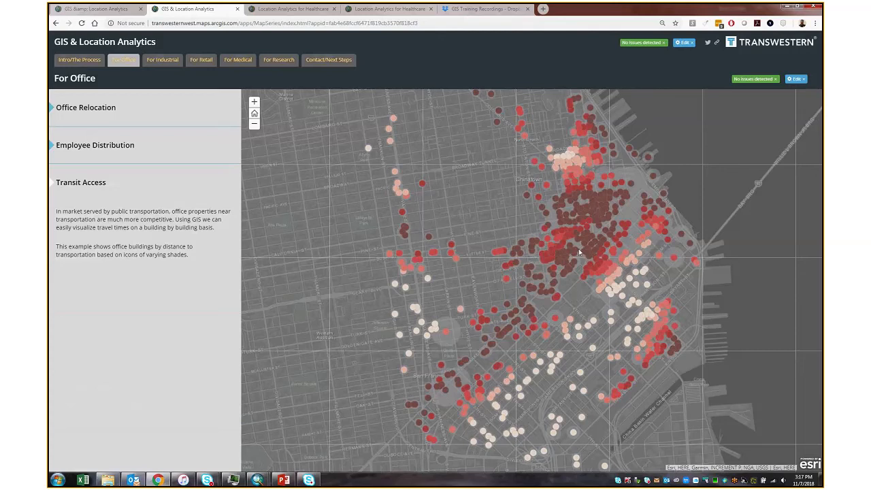
mouse_move(584, 248)
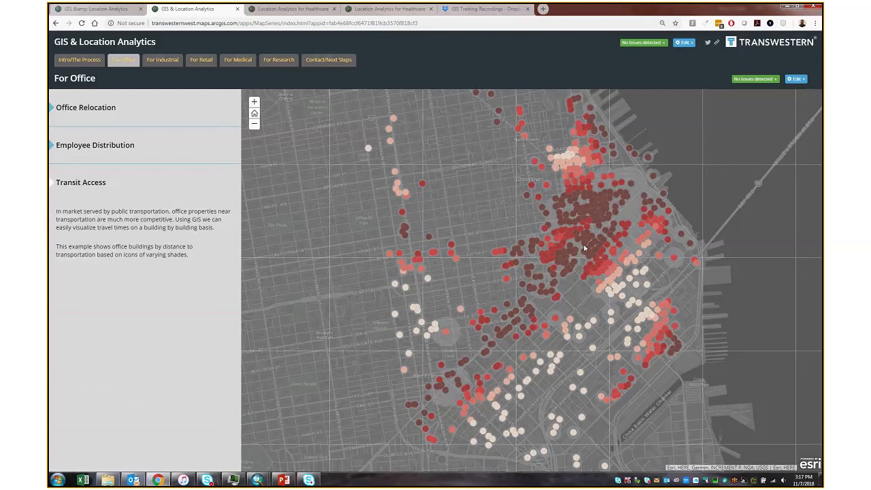
click(162, 60)
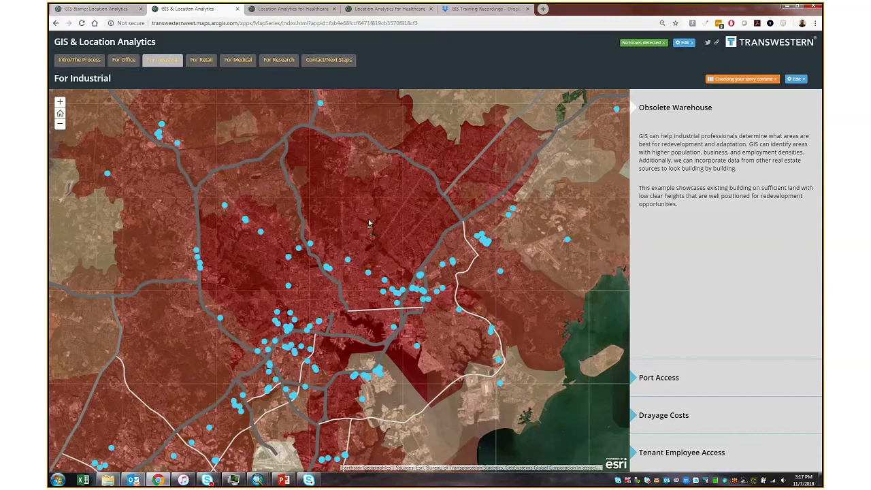
mouse_move(457, 351)
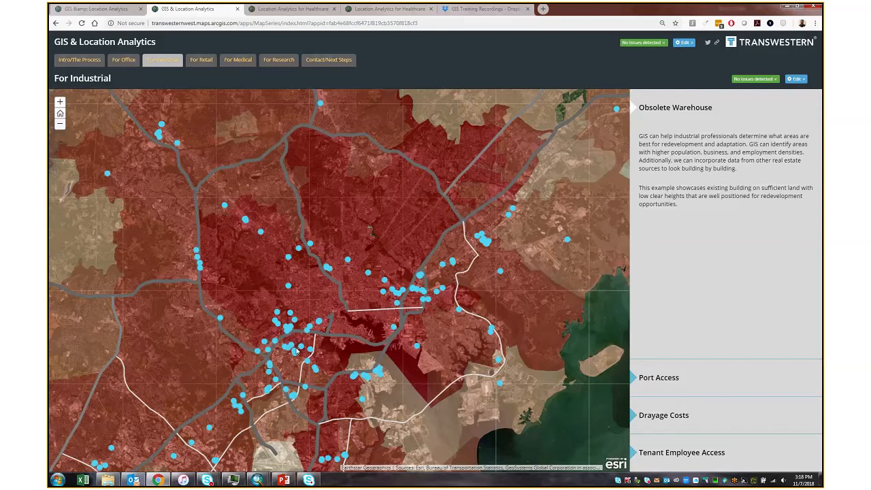
mouse_move(814, 404)
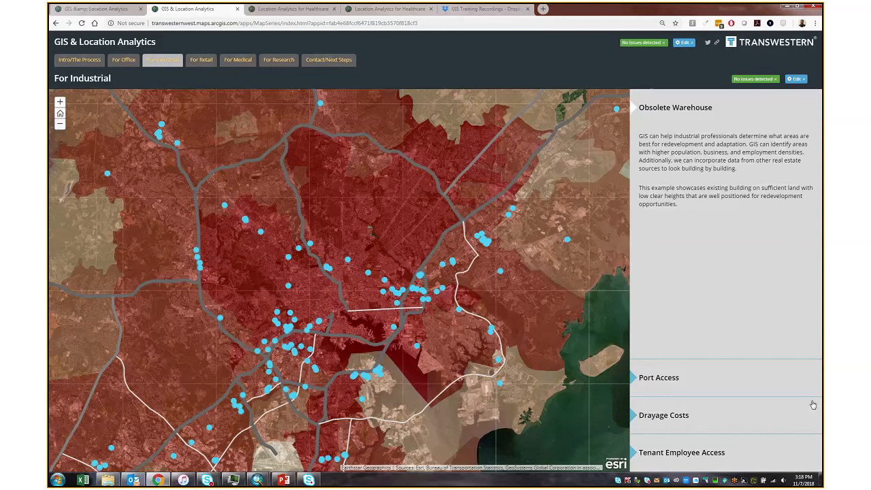
- Show the Port Access section mapping a listing's access to ports and airports
click(659, 377)
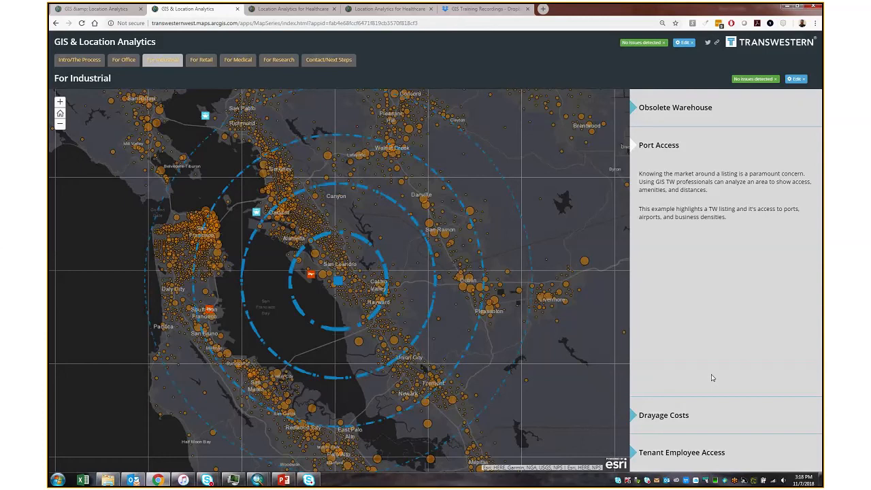
mouse_move(711, 386)
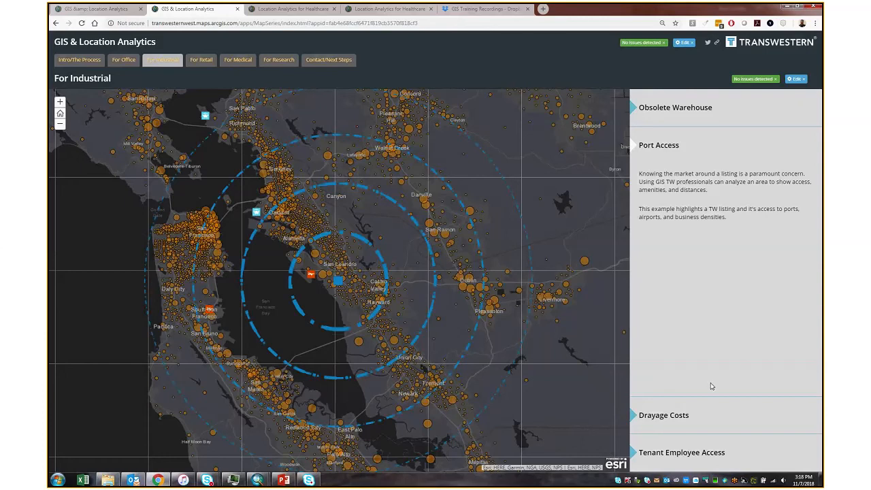
- Show the Drayage Costs section with drive-time bands around Port Newark-Elizabeth
click(664, 415)
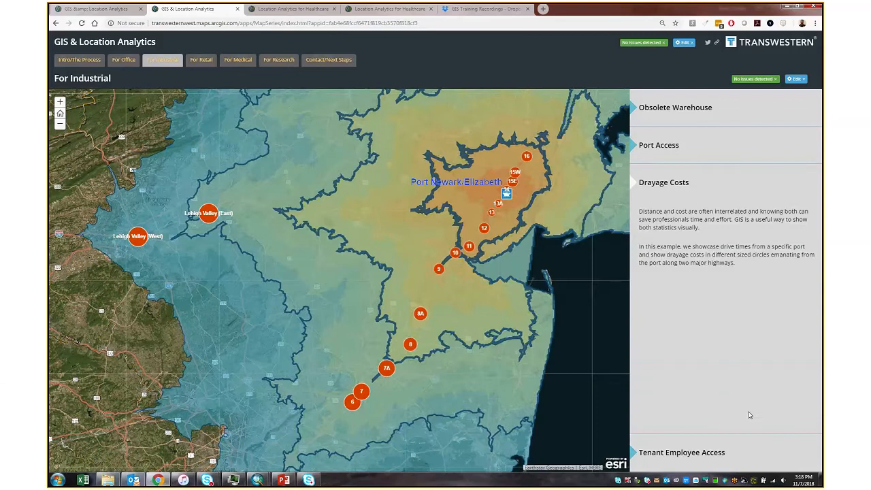
mouse_move(720, 412)
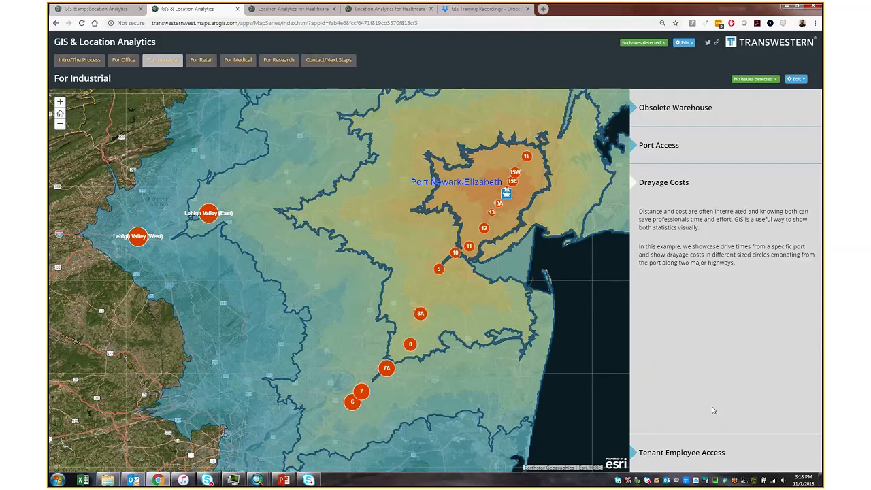
click(359, 392)
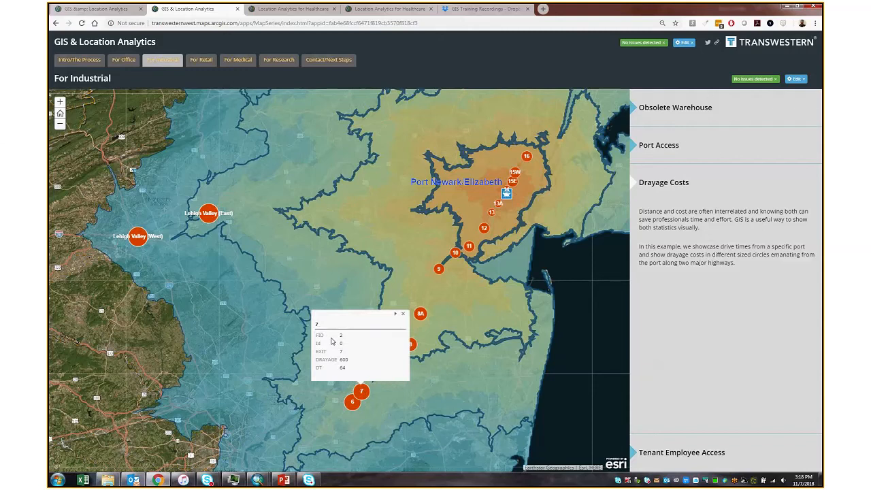
mouse_move(310, 352)
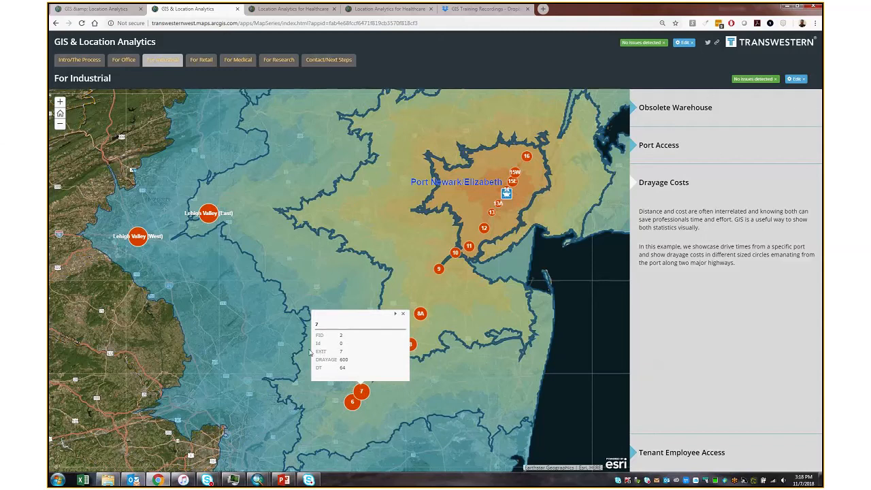
click(403, 313)
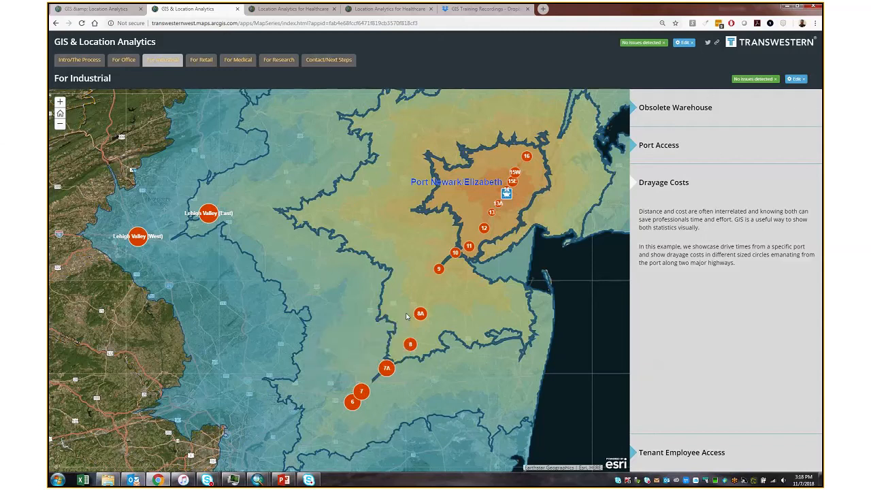
mouse_move(703, 324)
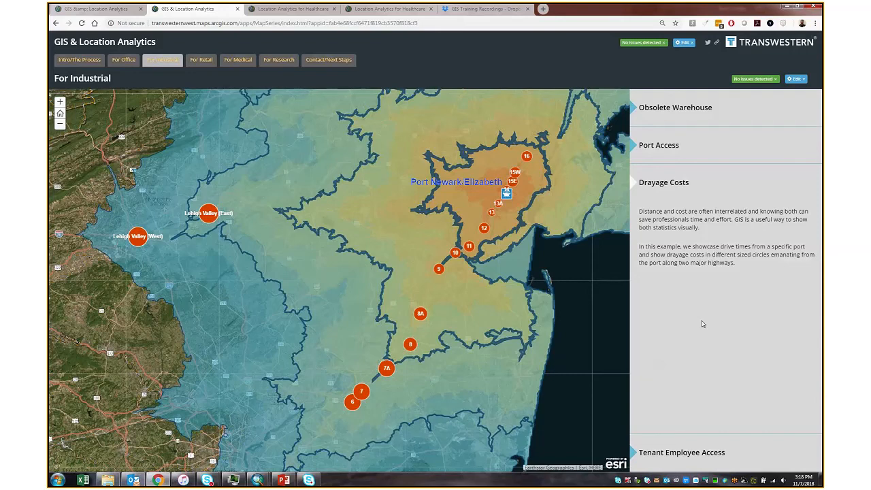
mouse_move(715, 384)
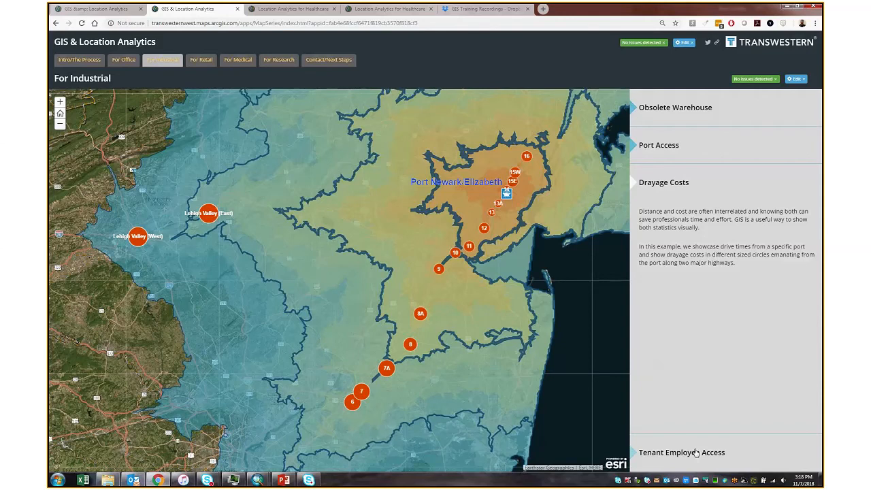
- Show Tenant Employee Access and inspect popups for two mapped Bay Area locations
click(680, 452)
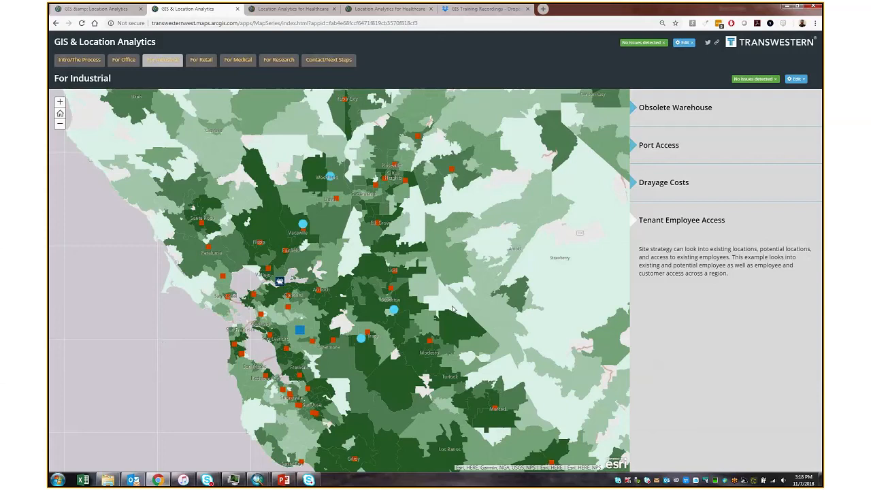
mouse_move(399, 278)
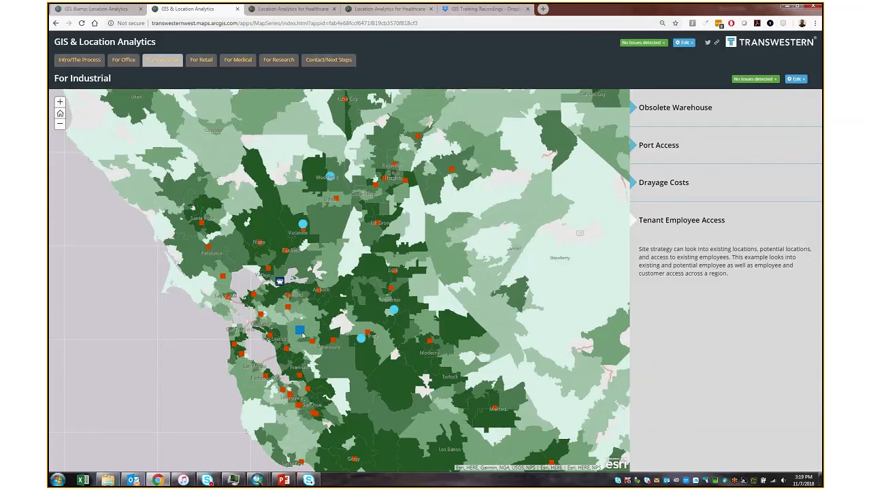
click(299, 332)
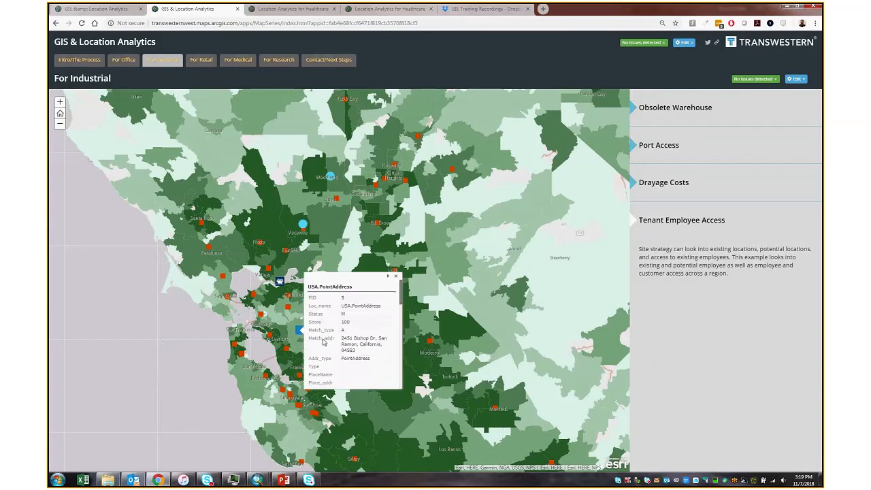
scroll(down, 3)
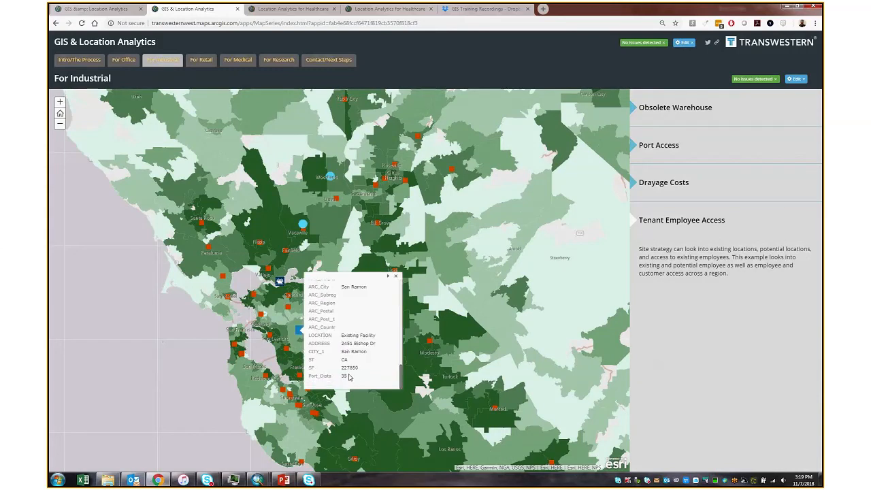
click(396, 276)
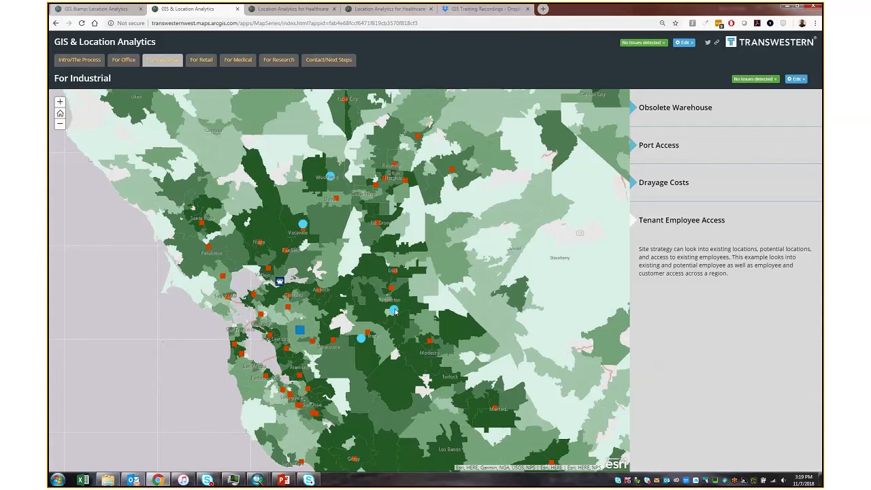
click(393, 310)
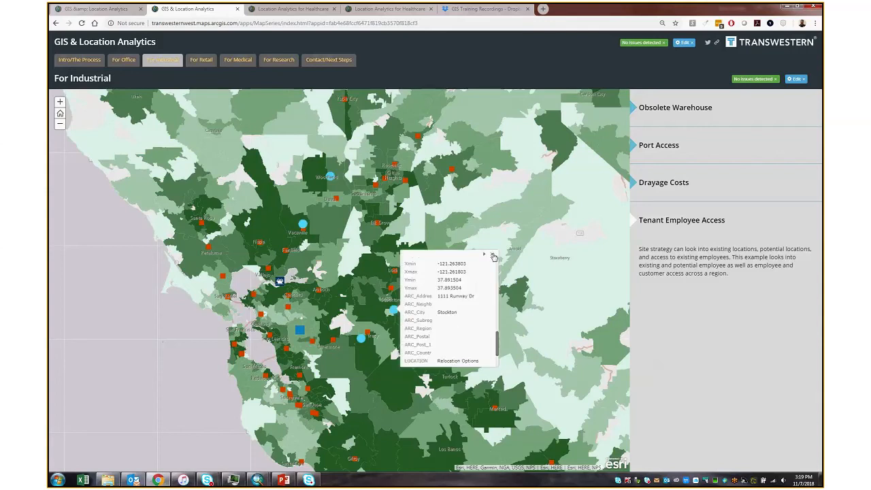
click(493, 256)
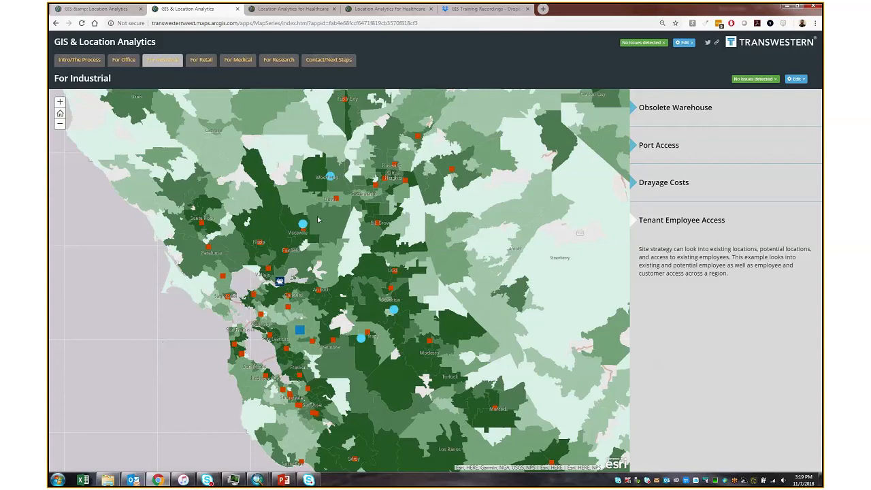
mouse_move(343, 373)
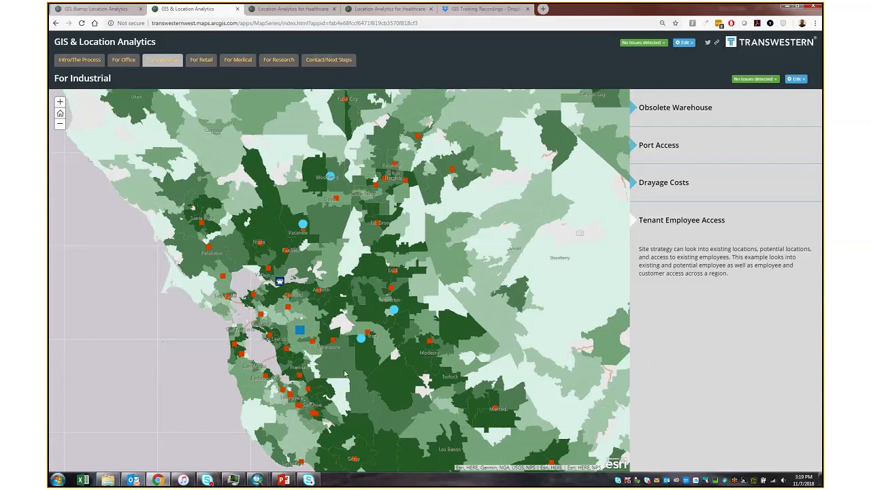
mouse_move(202, 60)
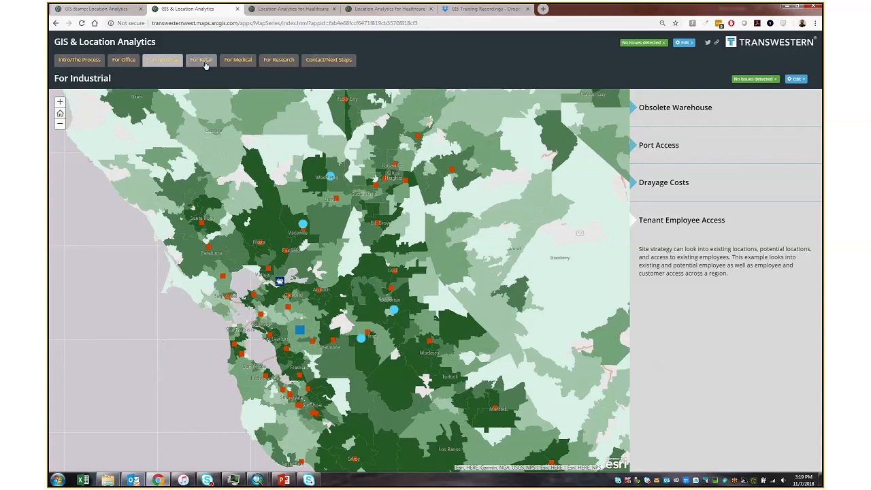
- Move to the For Retail page with its Area Overview trade-area map
click(201, 59)
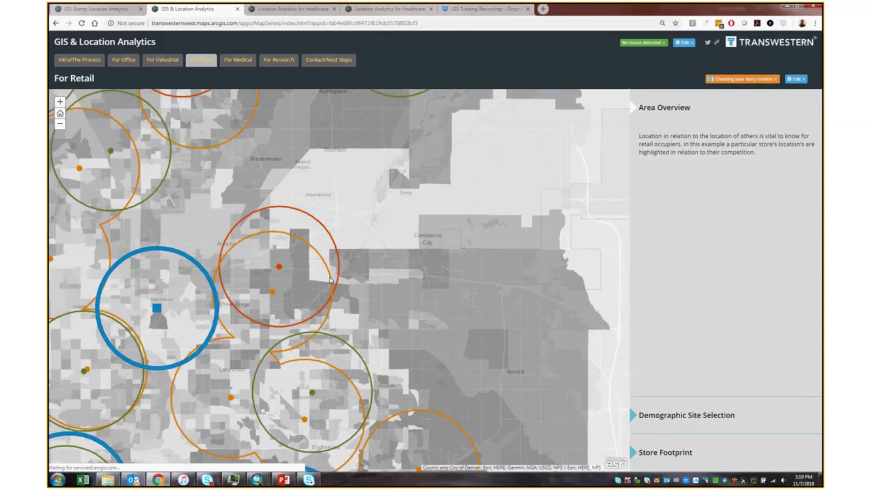
mouse_move(512, 234)
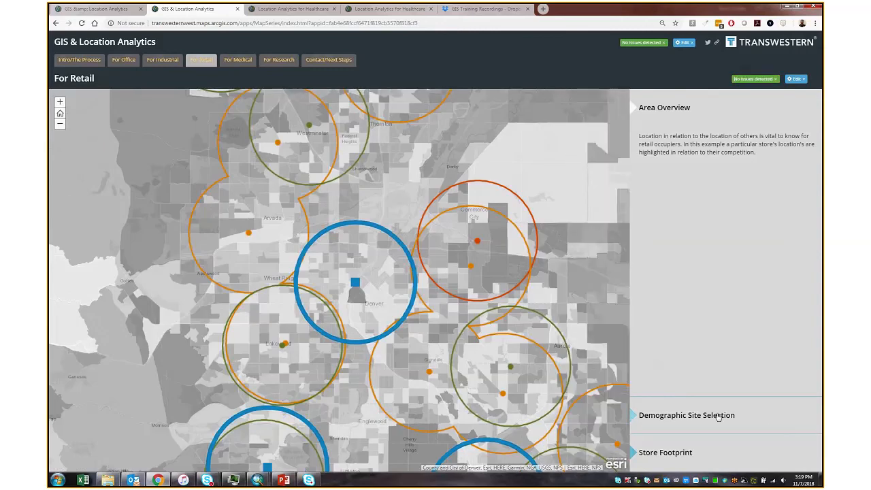
mouse_move(482, 264)
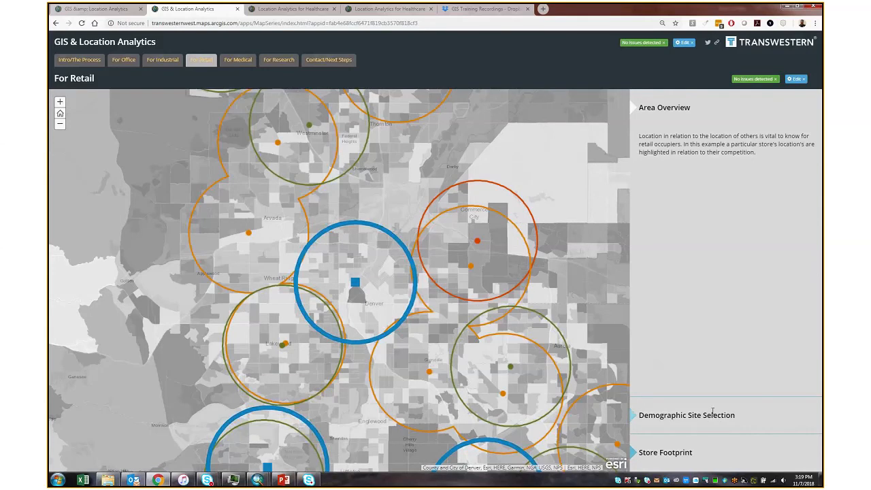
- Show Demographic Site Selection with retail locations and five-minute drive times
click(686, 415)
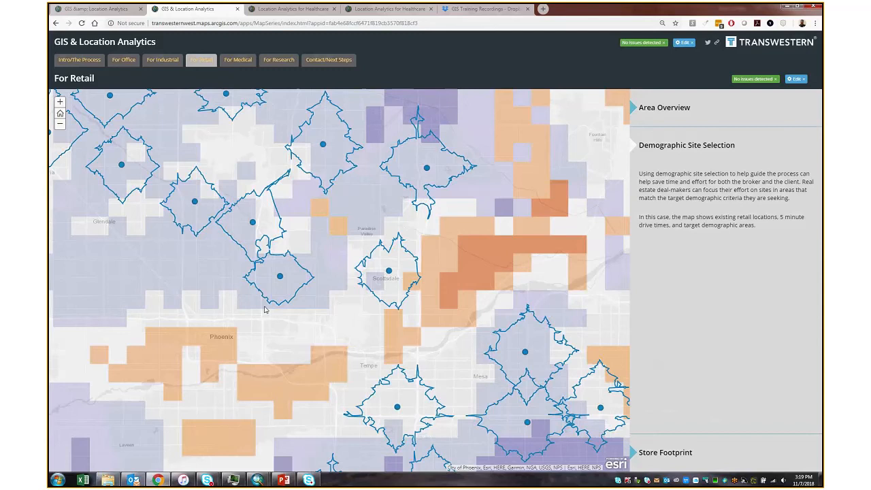
mouse_move(283, 216)
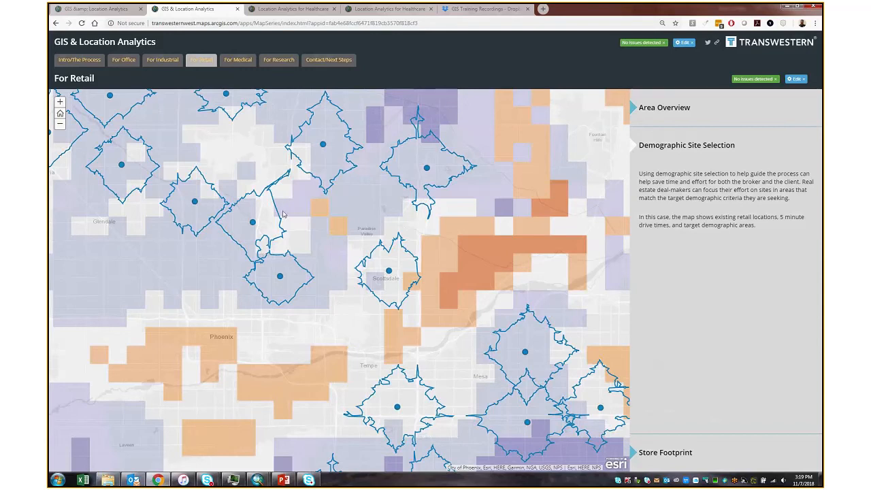
mouse_move(477, 175)
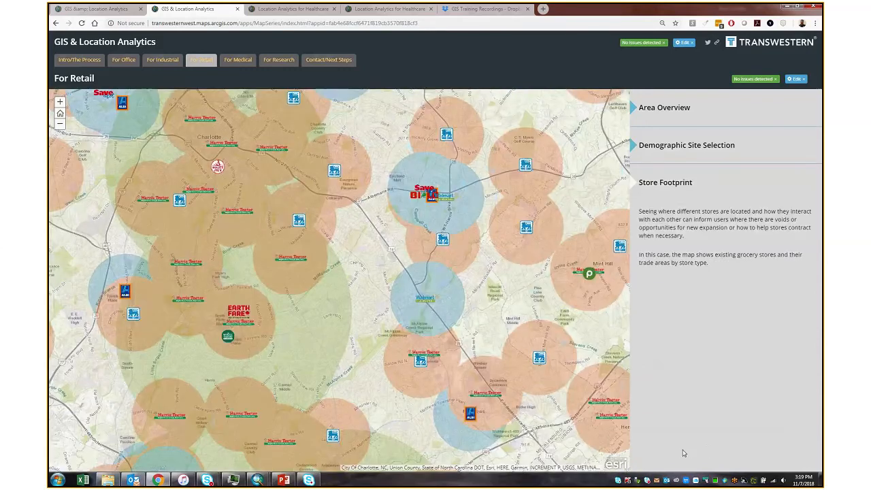
mouse_move(294, 234)
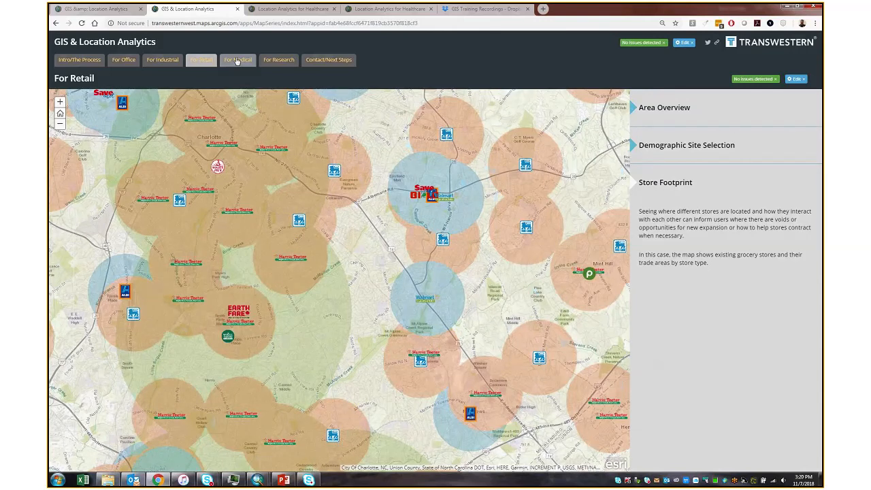
- Move to the For Medical page with its Physician/Facility Distribution map
click(237, 60)
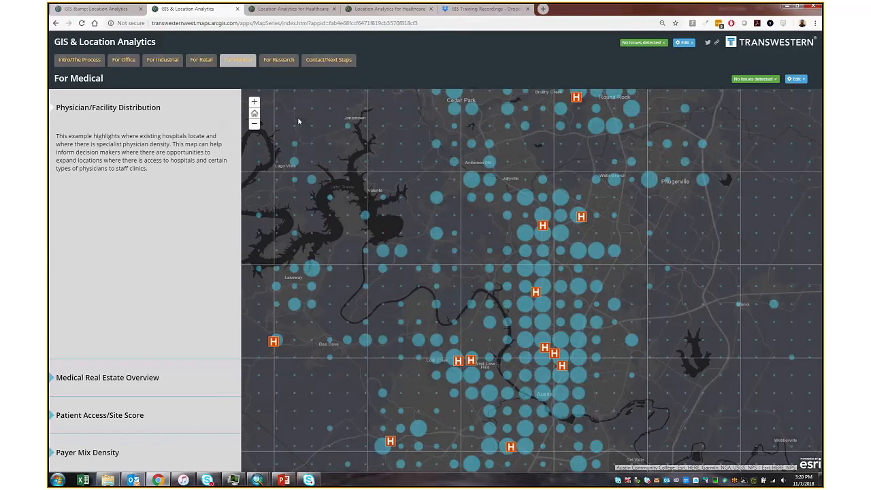
mouse_move(498, 240)
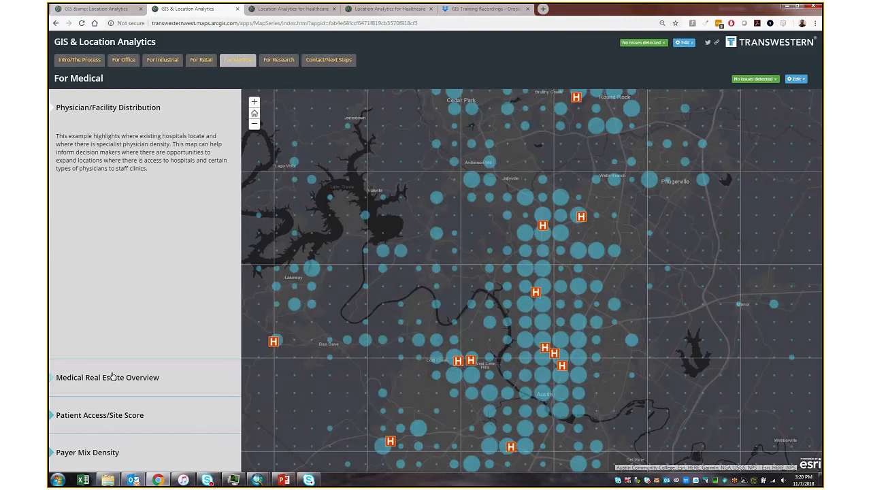
- Step through Medical Real Estate Overview, Patient Access/Site Score and Payer Mix Density
click(107, 377)
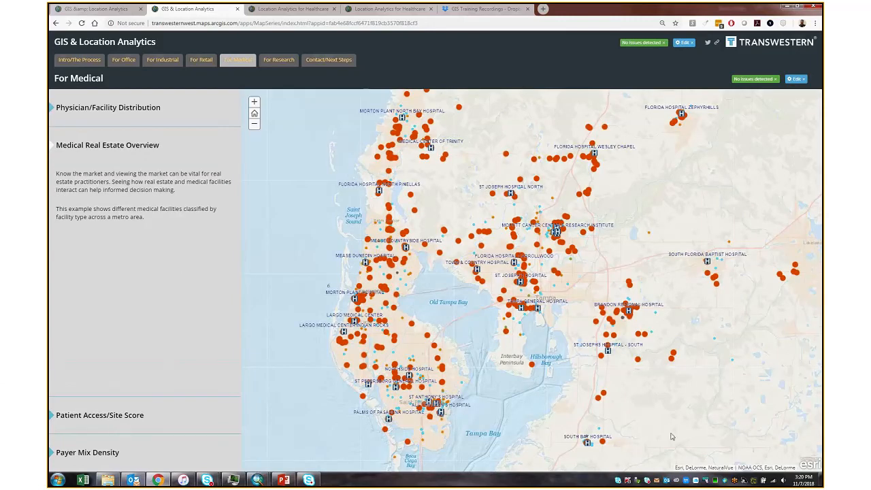
mouse_move(520, 333)
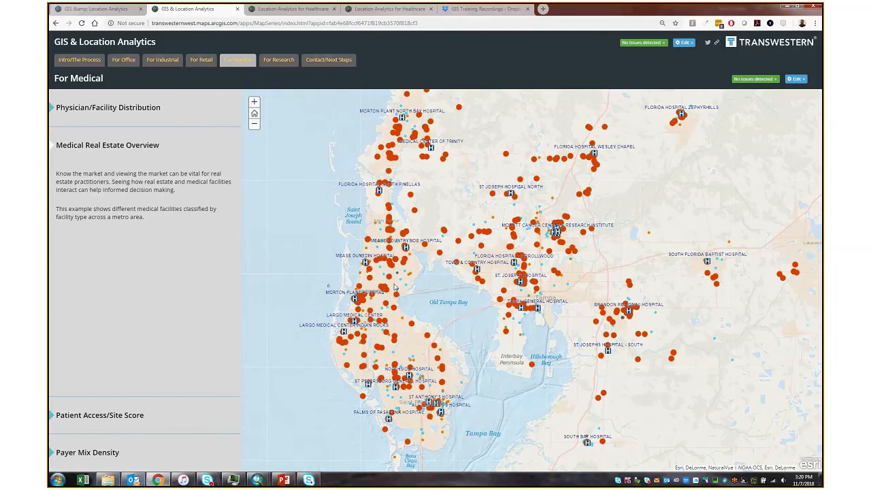
click(99, 415)
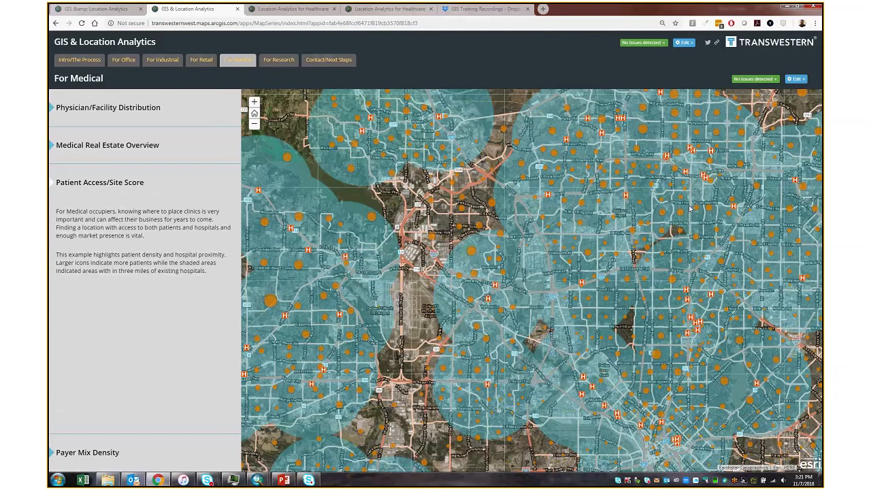
mouse_move(84, 455)
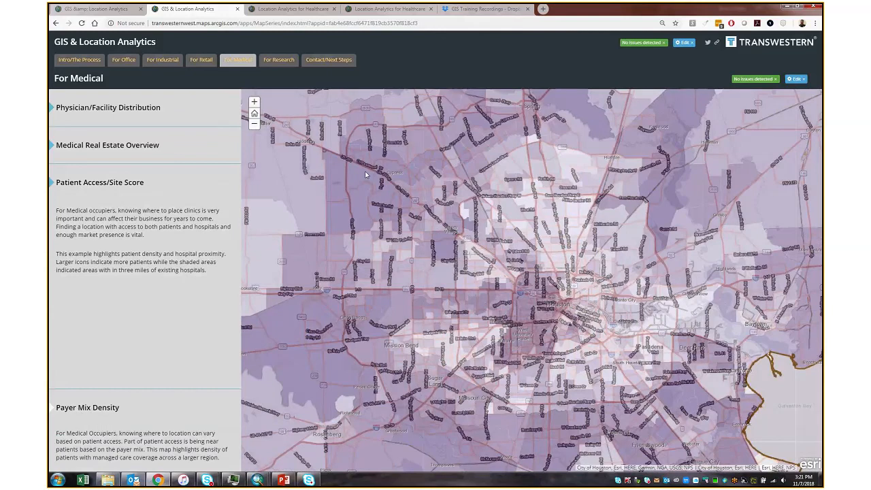
click(99, 182)
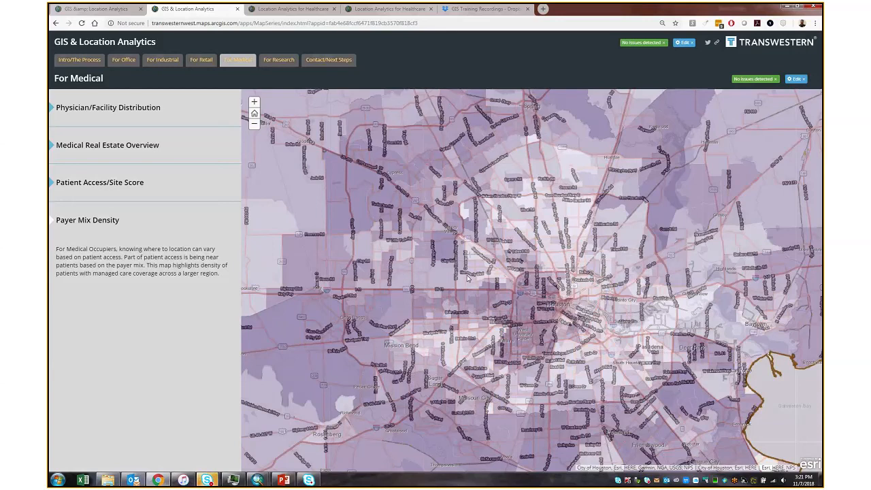
mouse_move(277, 60)
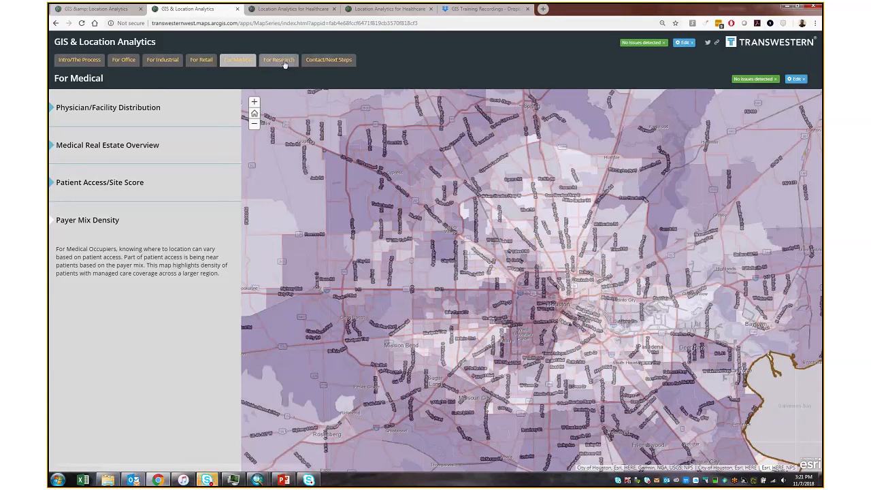
- Move to the For Research page with its Chicago Rental Rate Heat Map
click(278, 59)
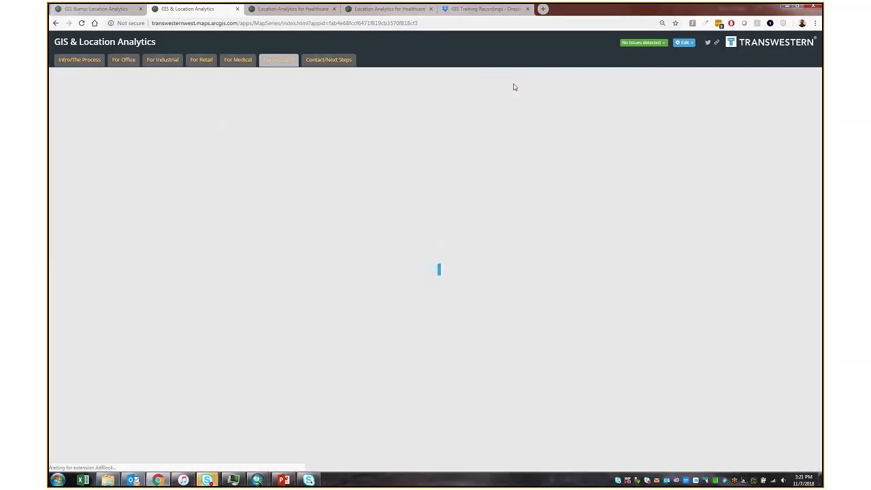
mouse_move(460, 139)
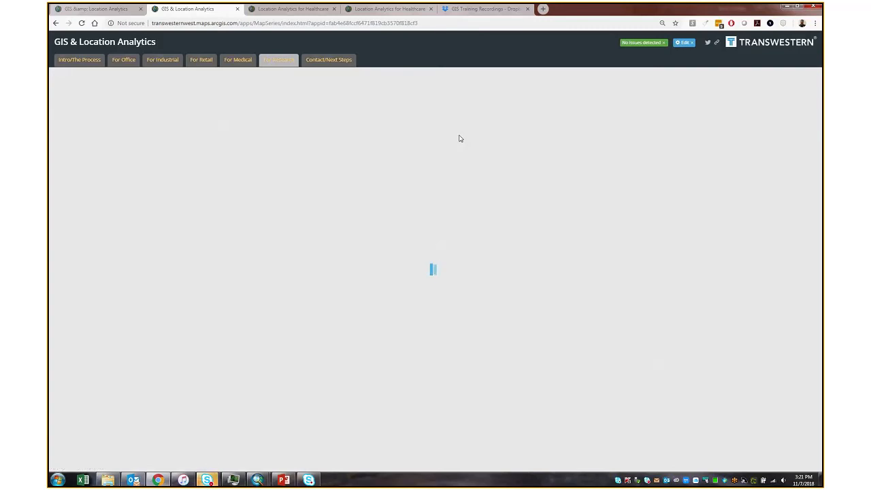
click(278, 60)
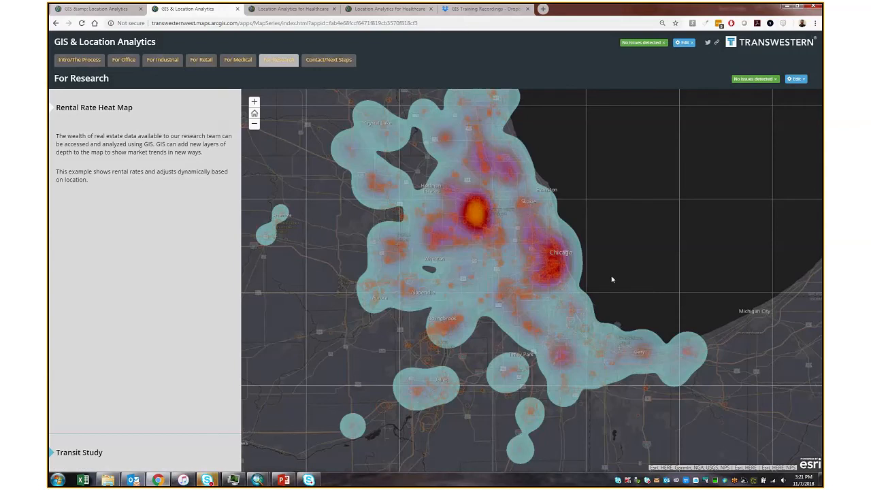
mouse_move(449, 233)
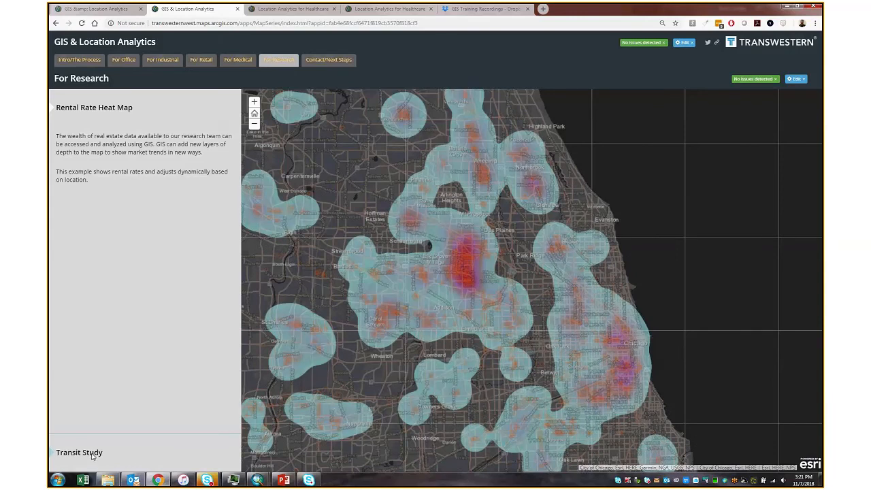
- Show the Transit Study section mapping the new transit line extension
click(79, 452)
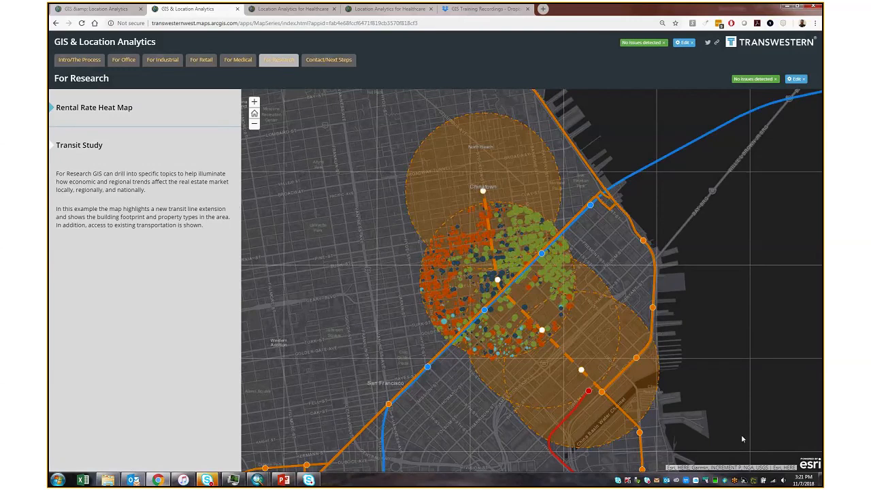
mouse_move(429, 261)
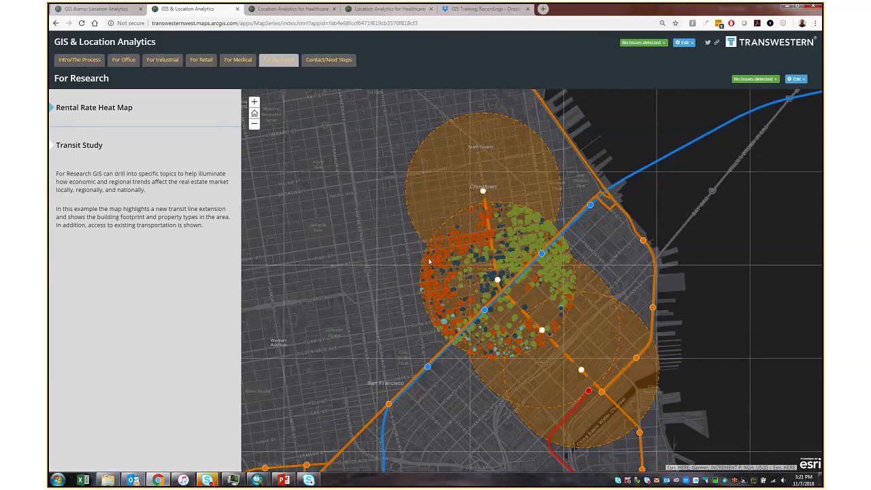
mouse_move(504, 346)
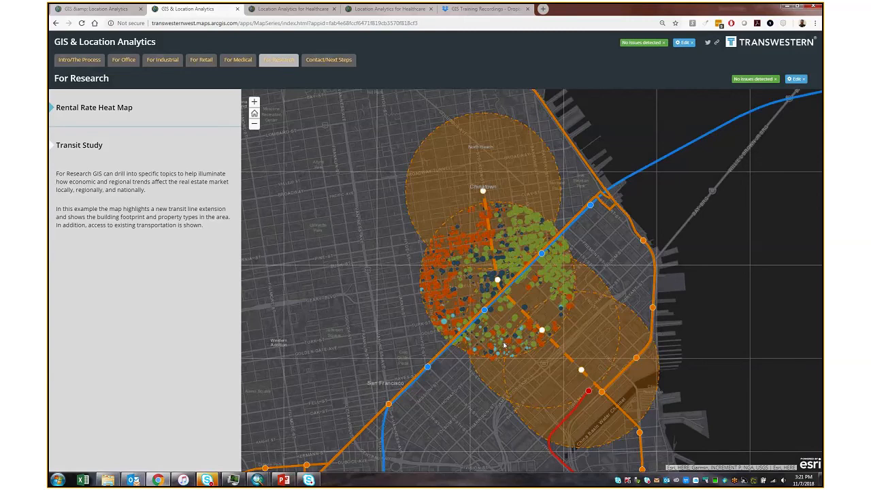
mouse_move(200, 471)
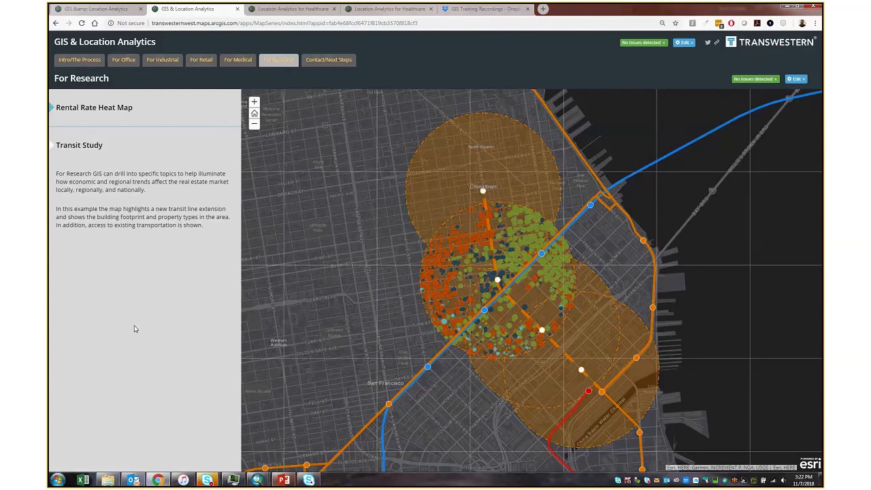
mouse_move(139, 329)
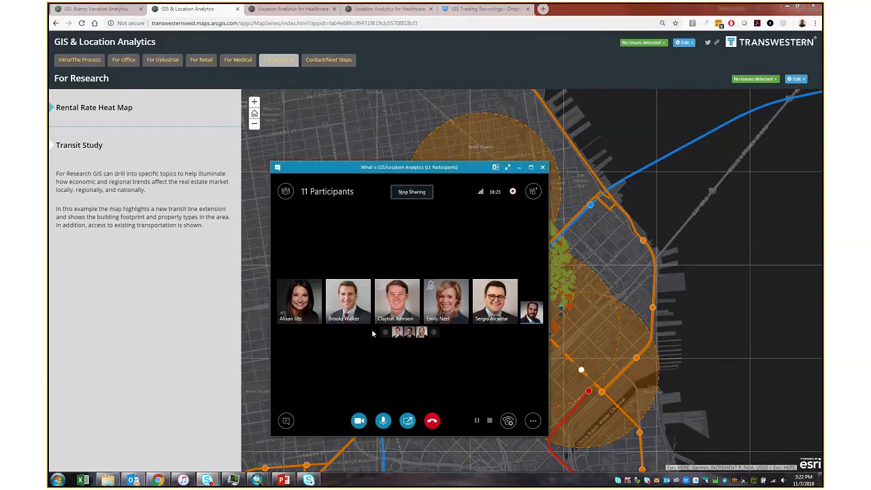
mouse_move(485, 373)
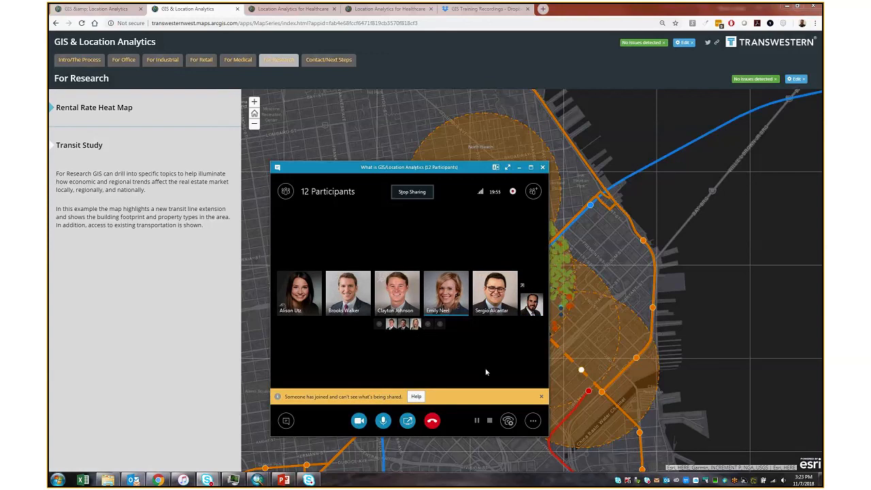
mouse_move(490, 370)
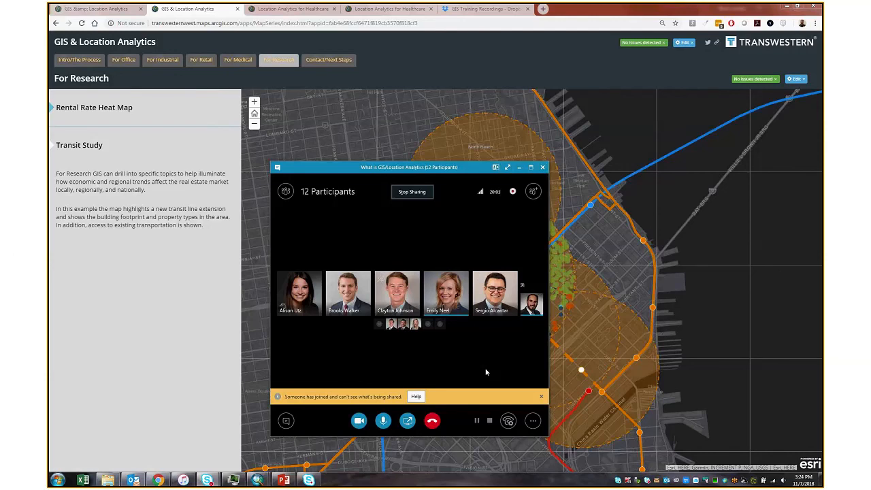
- End the Skype call, leaving the meeting conversation with a rejoin offer
click(542, 396)
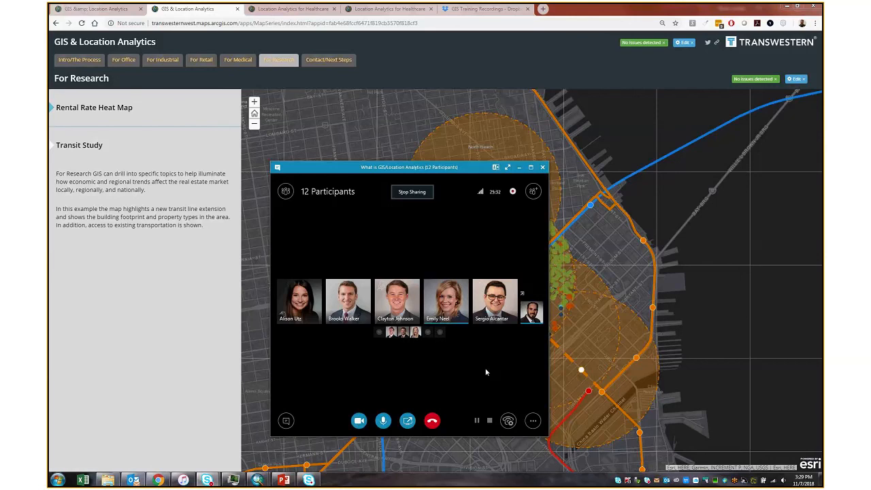
mouse_move(433, 420)
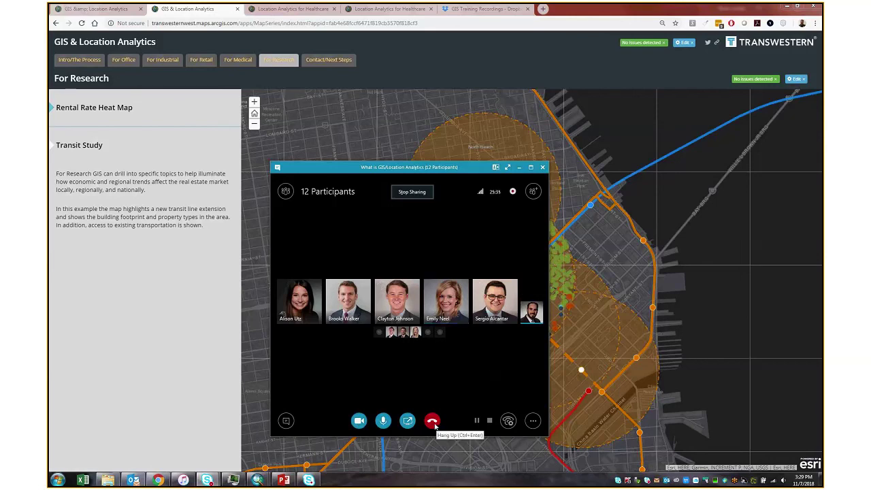
click(433, 420)
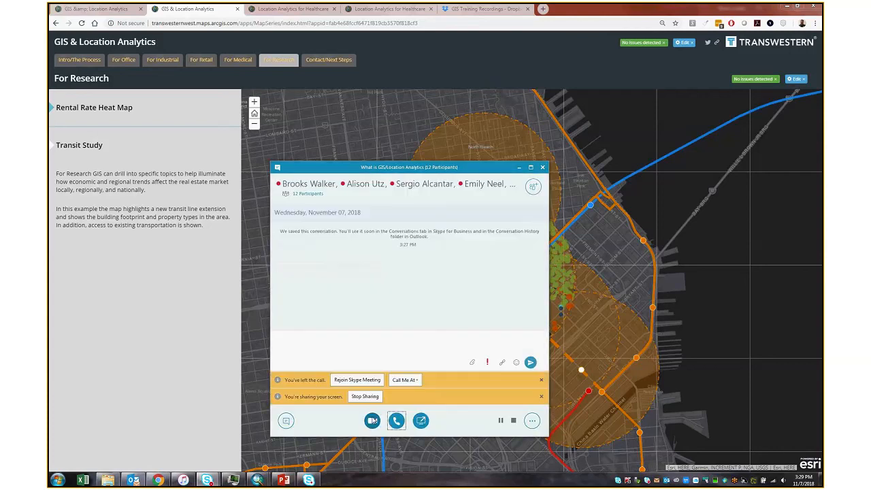